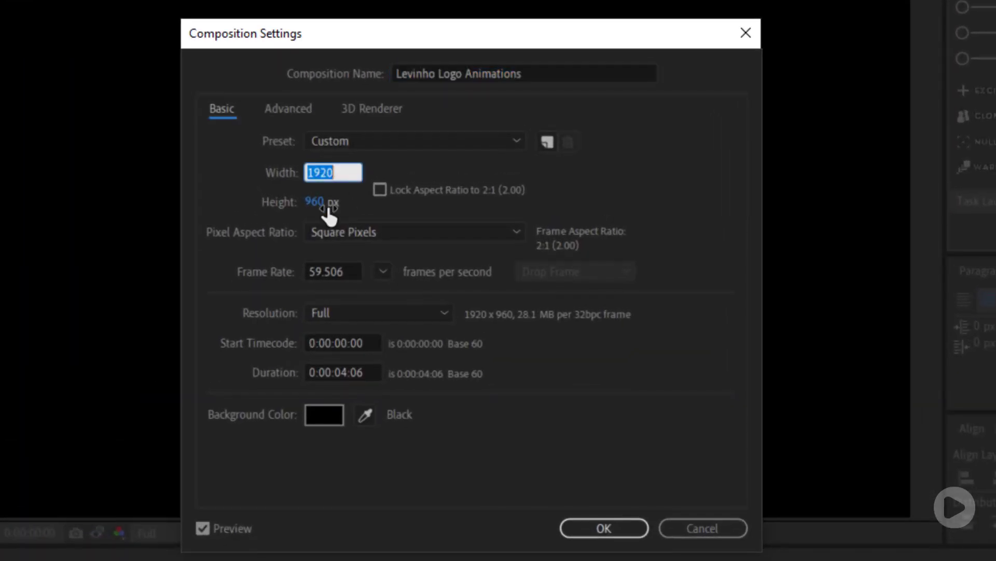
Step: Confirm the 1920×960 'Levinho Logo Animations' composition settings
left_click(413, 140)
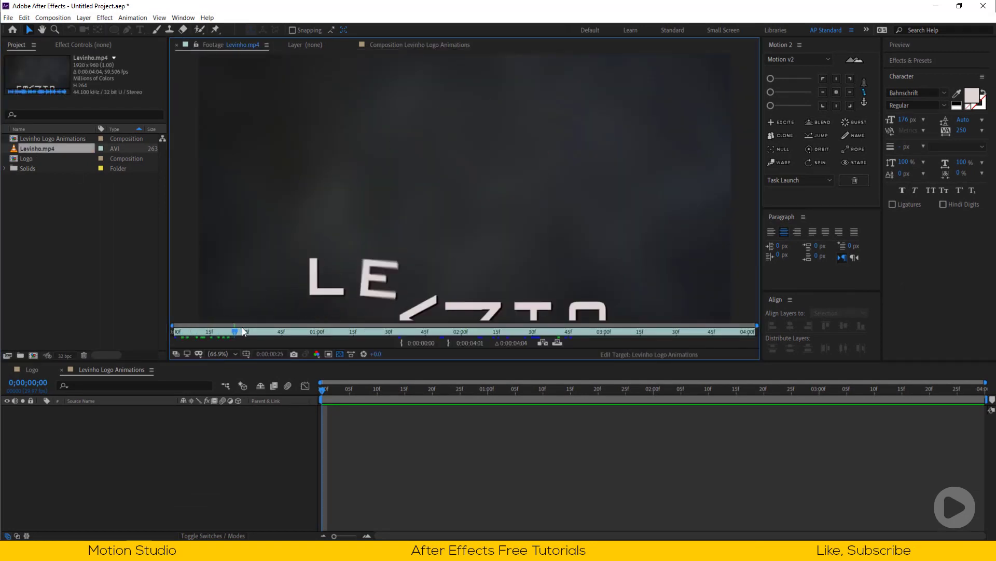
Step: Add Levinho.mp4 to the timeline and scrub to the full-logo frame near 2;07
left_click_drag(238, 331, 397, 331)
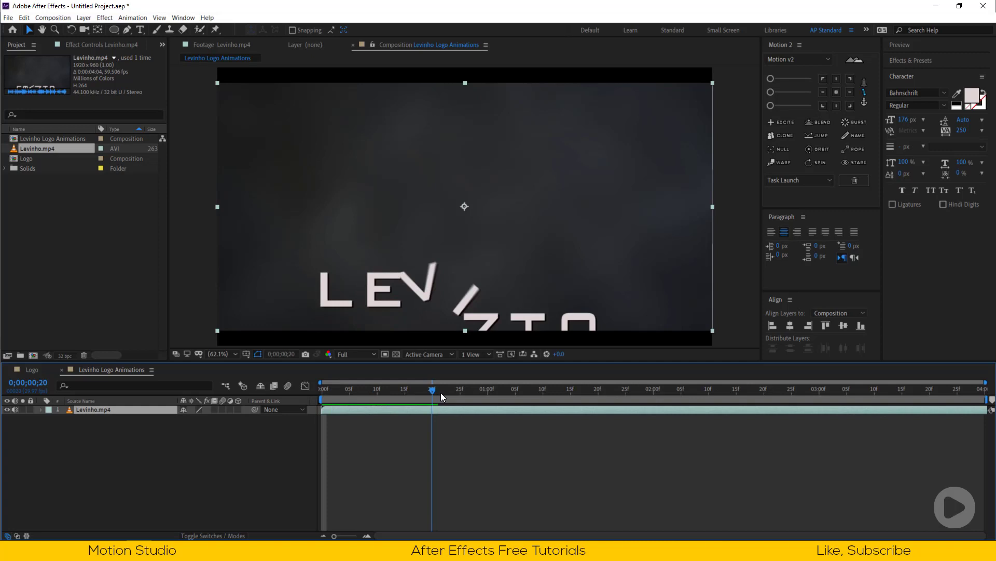
left_click_drag(432, 389, 547, 388)
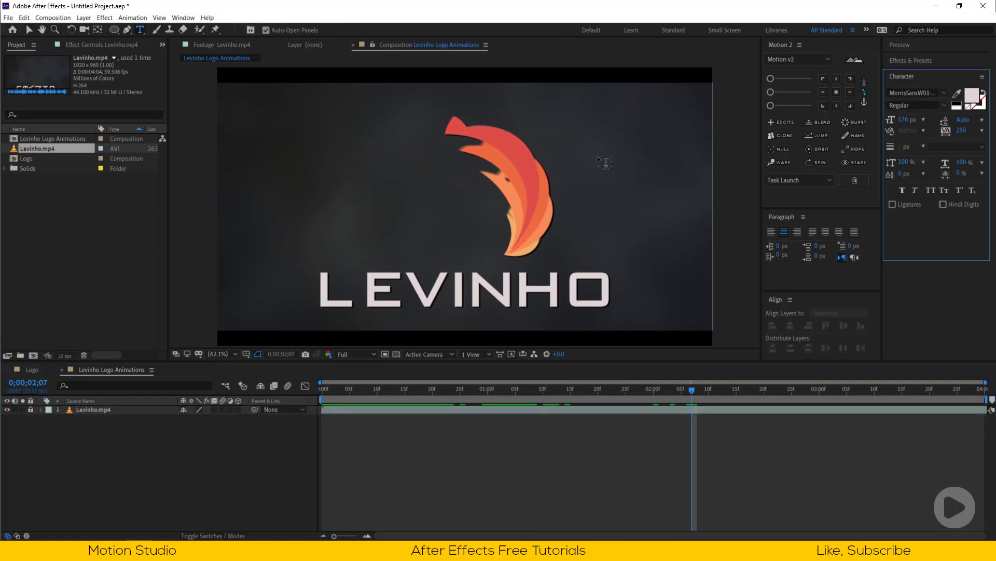
Step: Type LEVINHO over the logo lettering at 182 px, centred horizontally
left_click(384, 278)
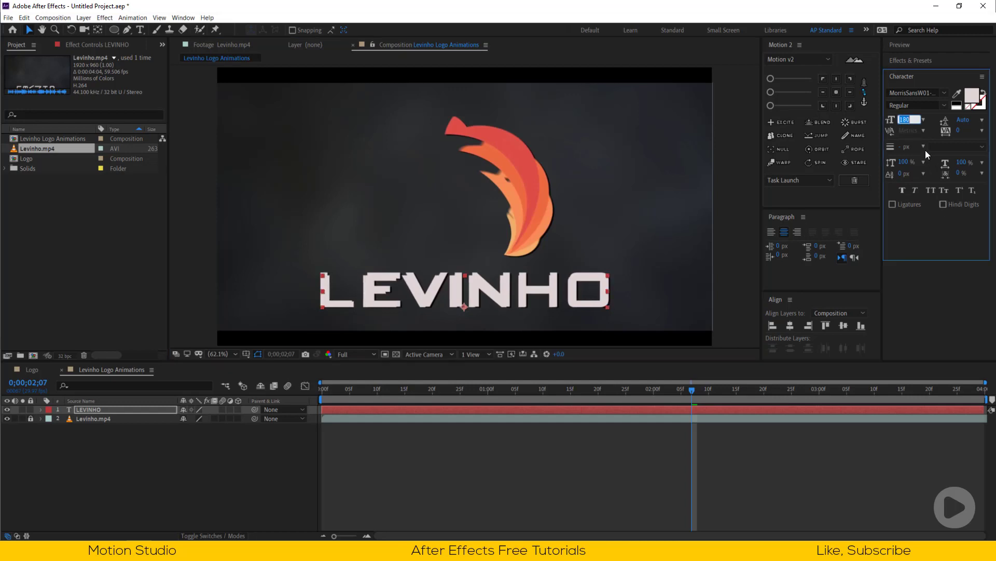
type("182 px")
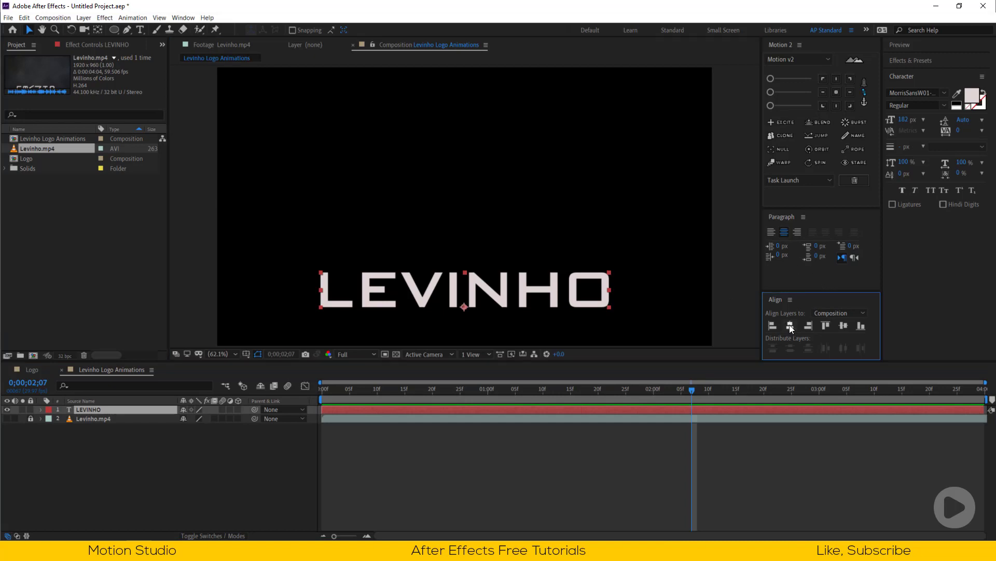
mouse_move(158, 422)
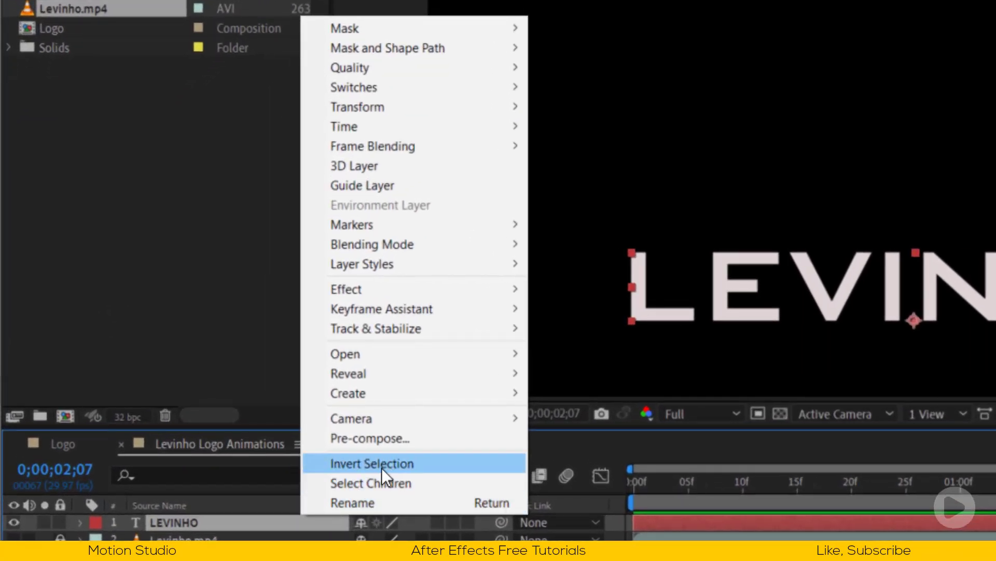
mouse_move(349, 393)
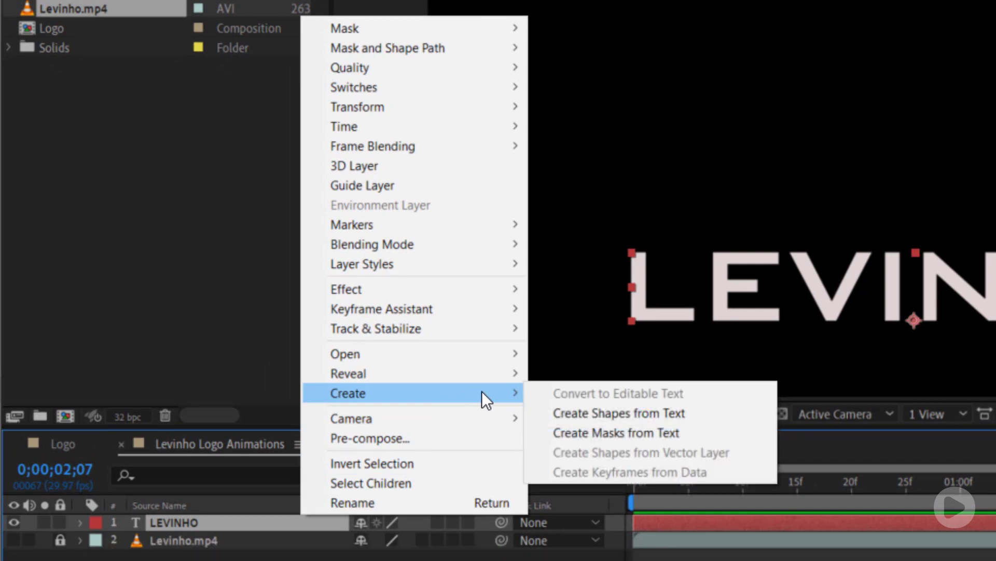
Step: Convert the LEVINHO text into the 'LEVINHO Outlines' shape layer and select it
left_click(618, 413)
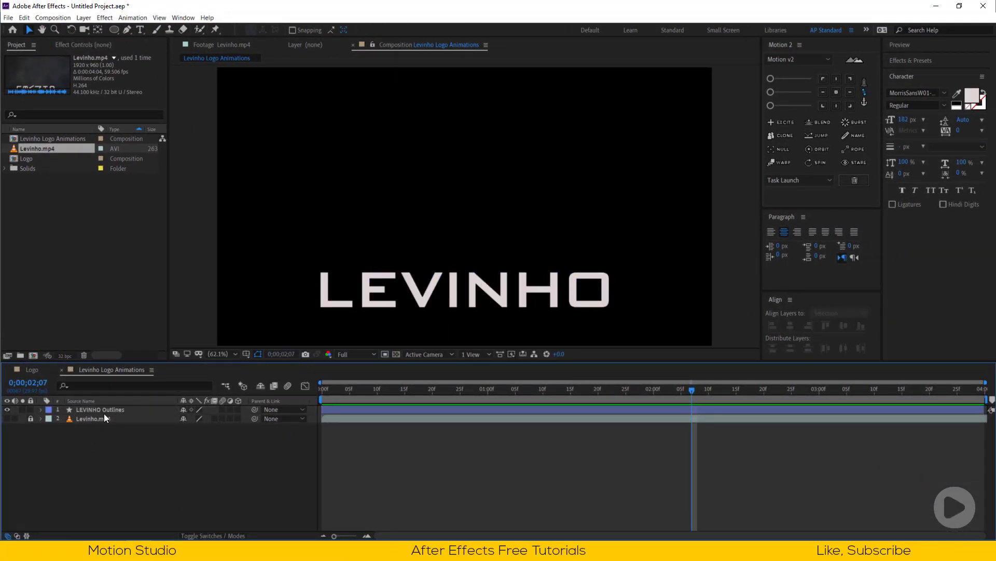
left_click(99, 409)
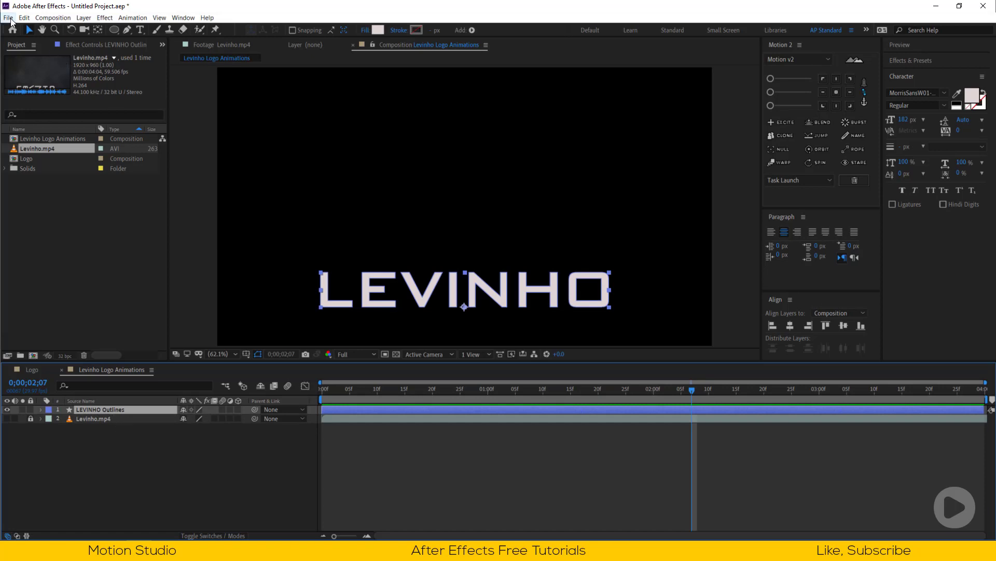
left_click(40, 410)
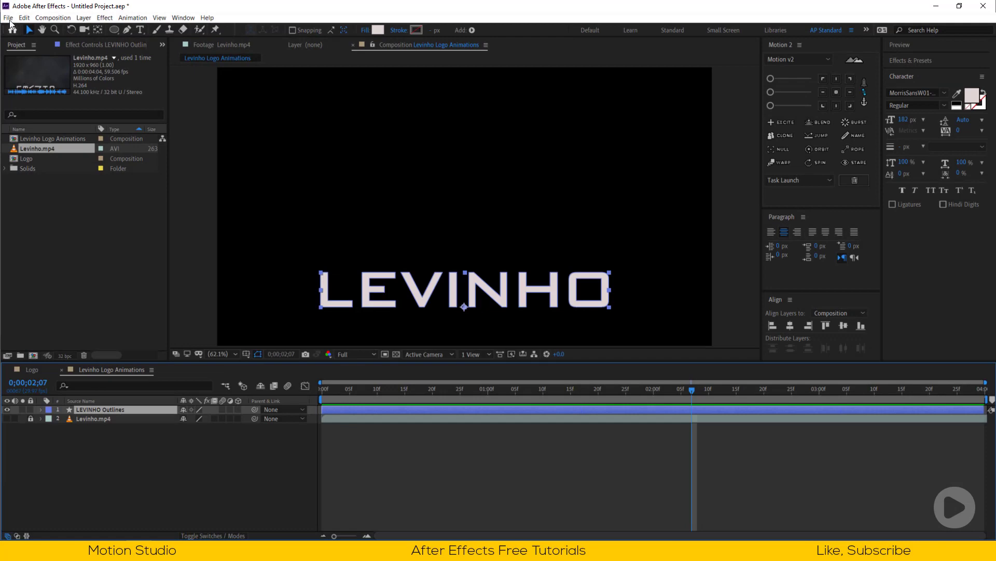
Step: Run zl_ExplodeShapeLayers.jsxbin to split LEVINHO Outlines into seven letter layers
left_click(6, 17)
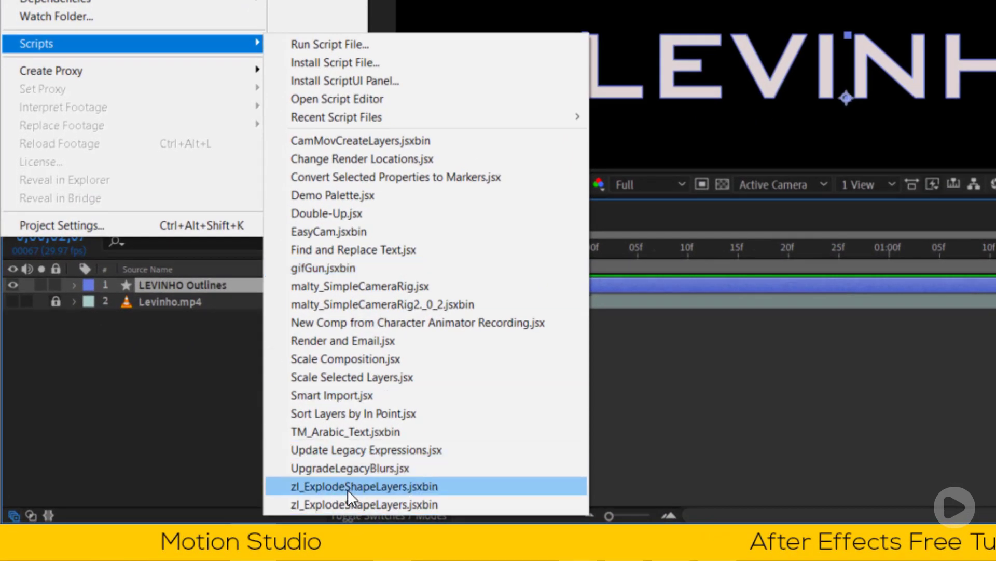
left_click(363, 486)
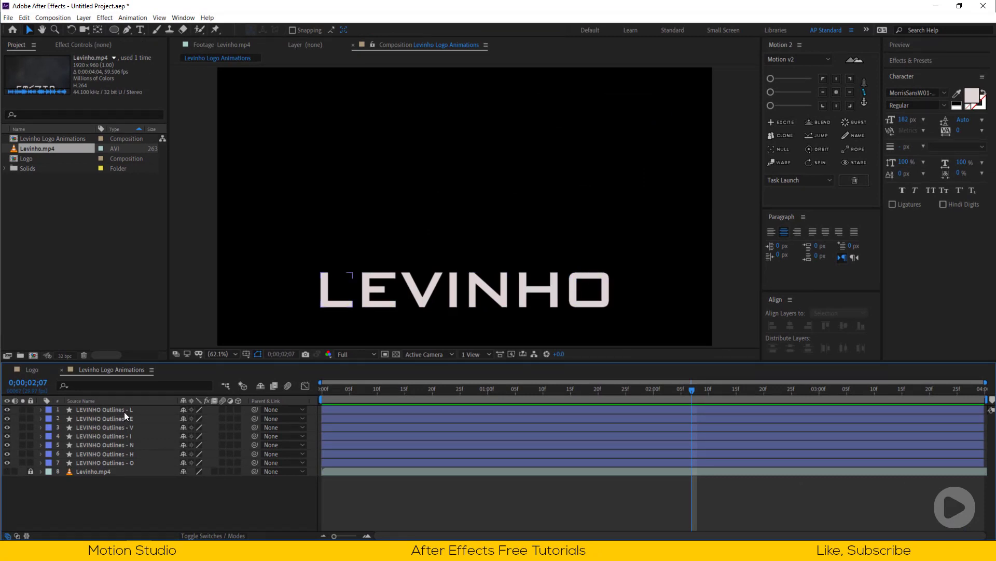
Step: Rename the exploded layers to single letters L, E, V, I, N, H, O
double_click(104, 409)
type("L")
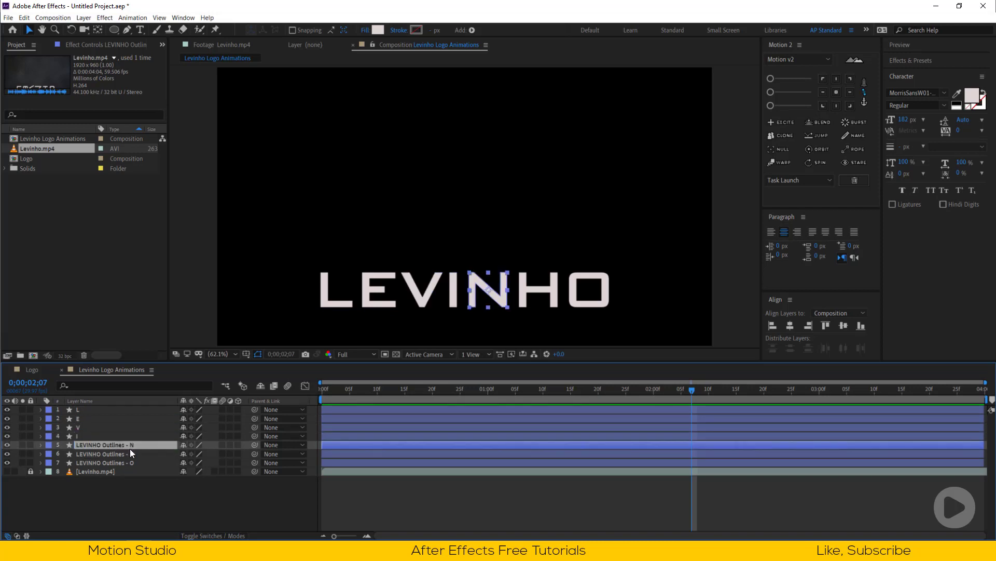
double_click(108, 444)
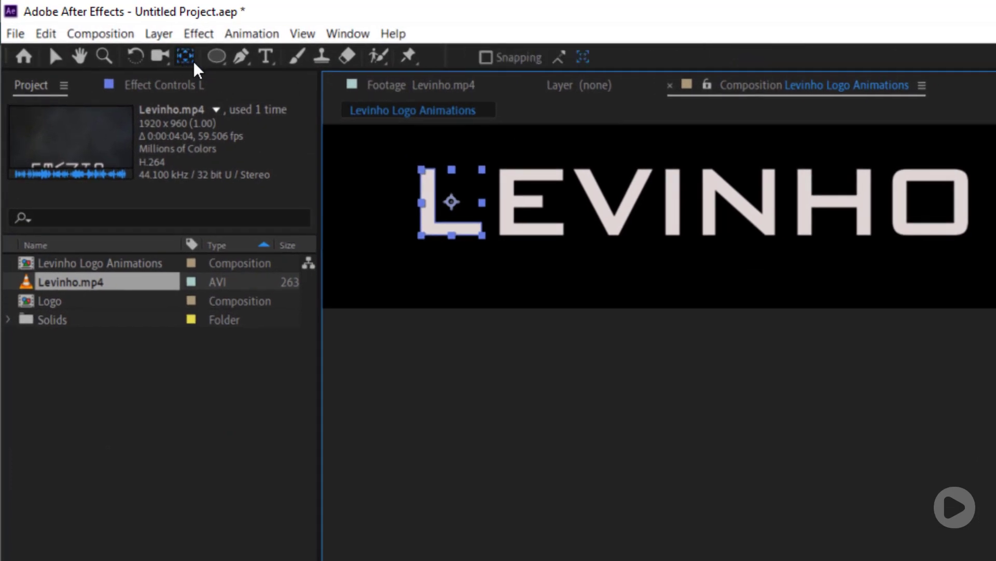
Step: Move every letter layer's anchor point to its bottom edge using Motion 2
left_click(78, 56)
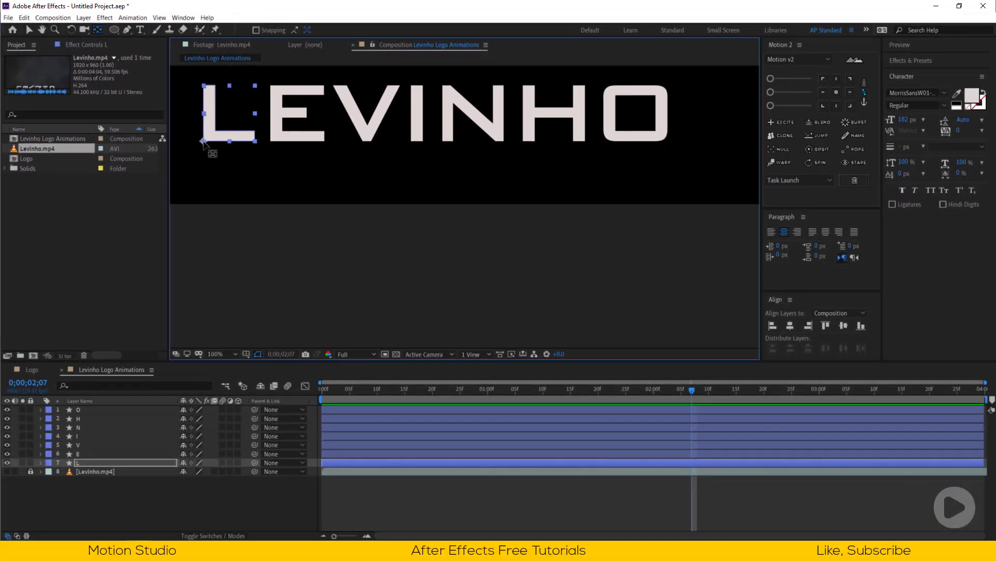
left_click(219, 354)
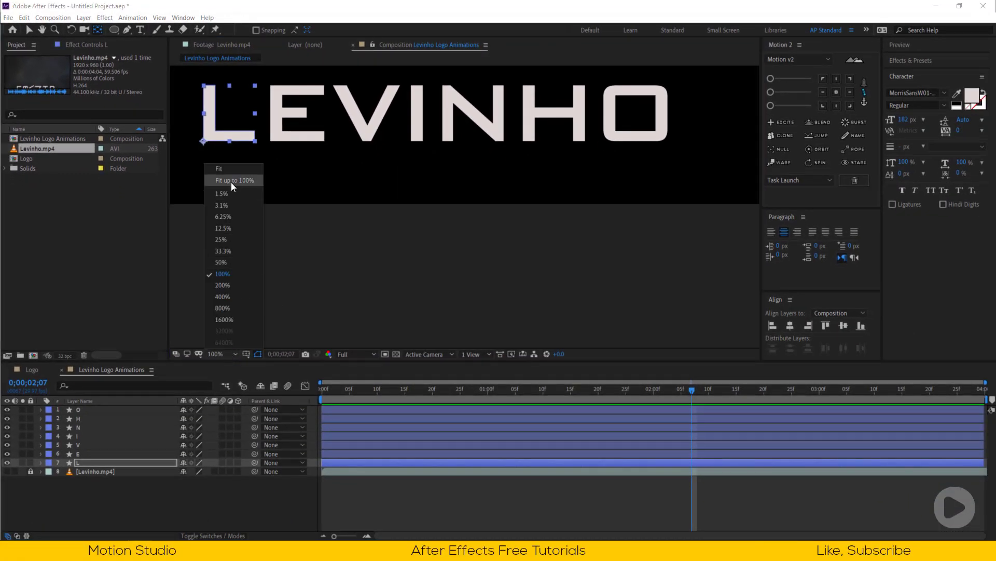
left_click(235, 180)
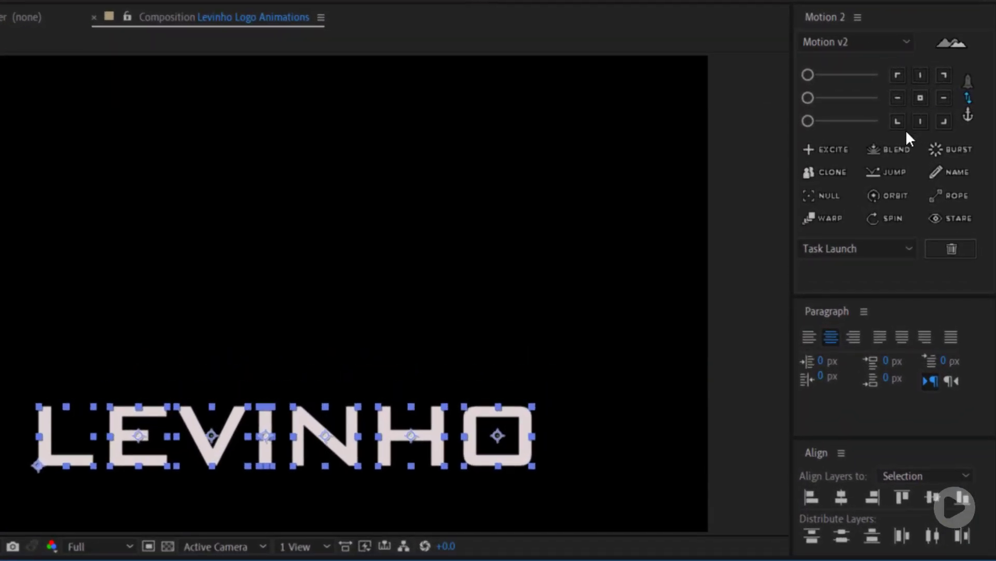
left_click(897, 121)
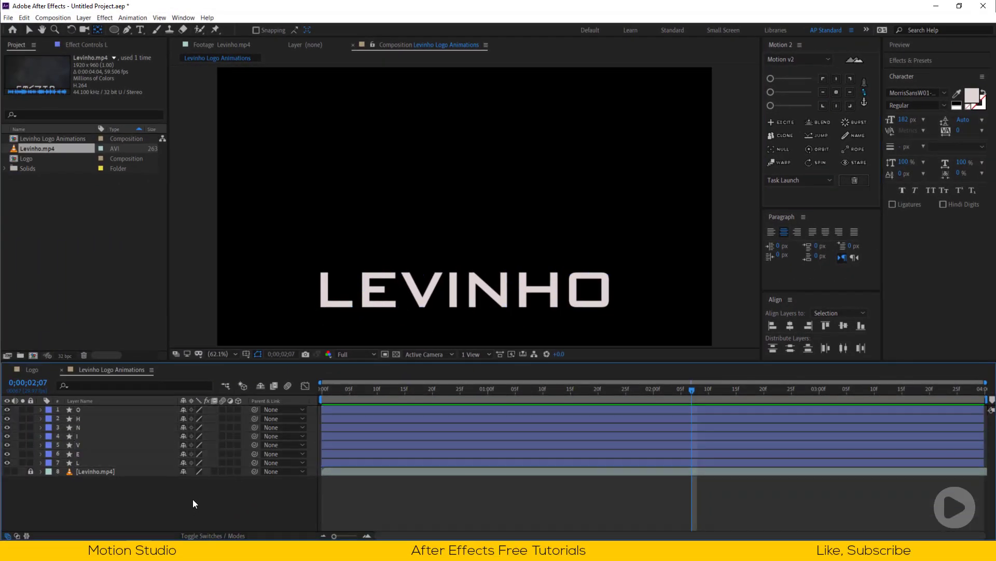
left_click(78, 462)
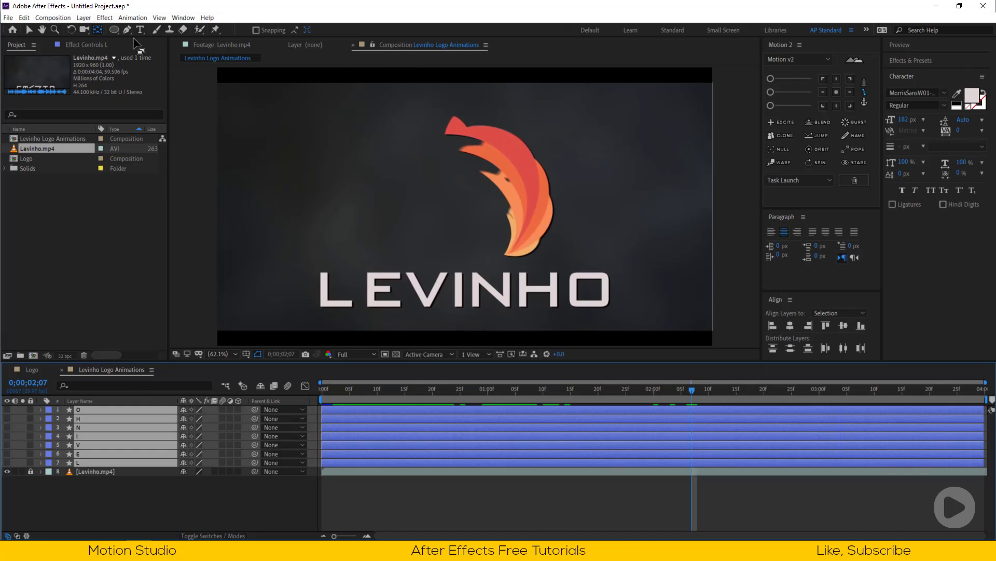
Step: Set the fill of all seven letter shapes to white FFFFFF
left_click(127, 30)
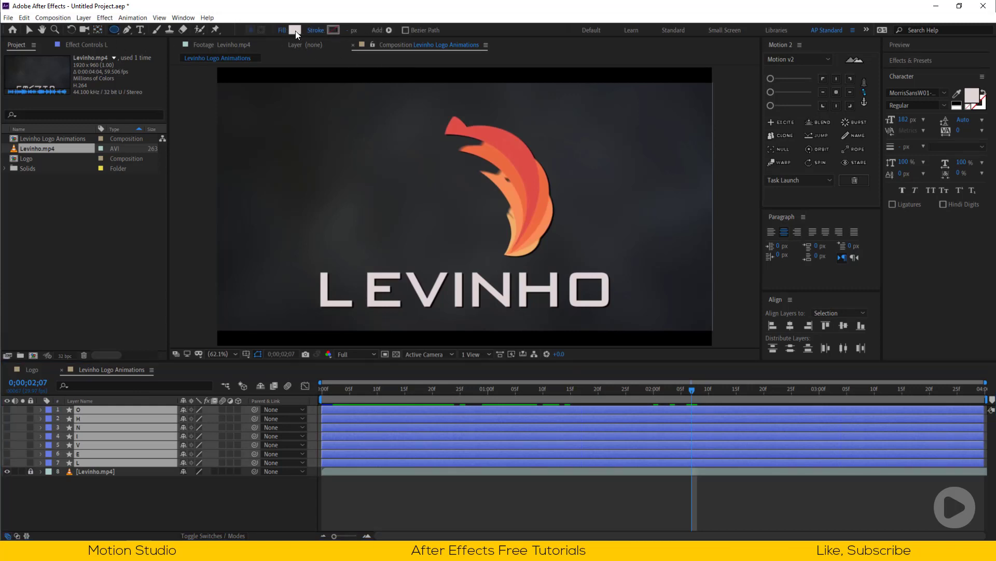
left_click(294, 30)
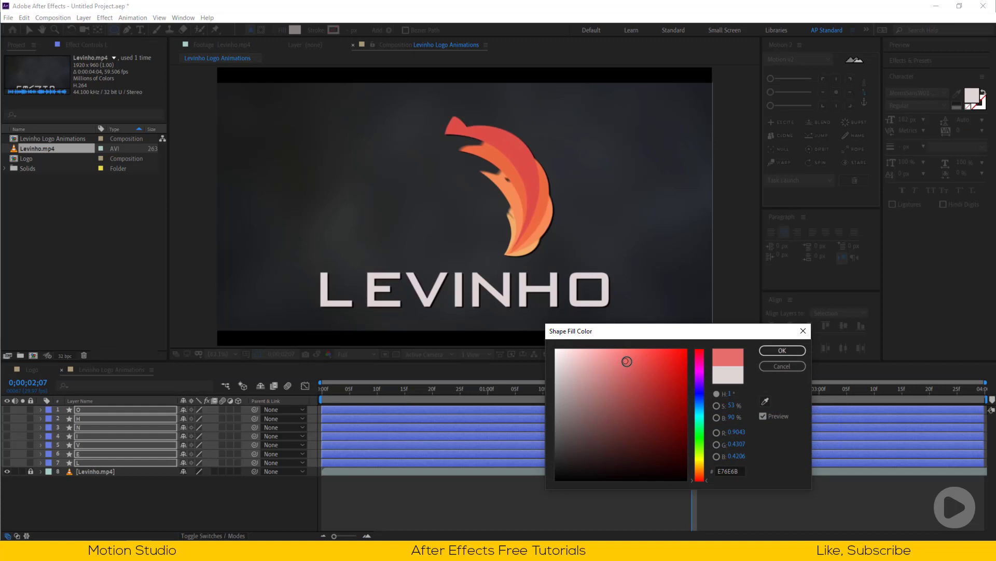
left_click(782, 351)
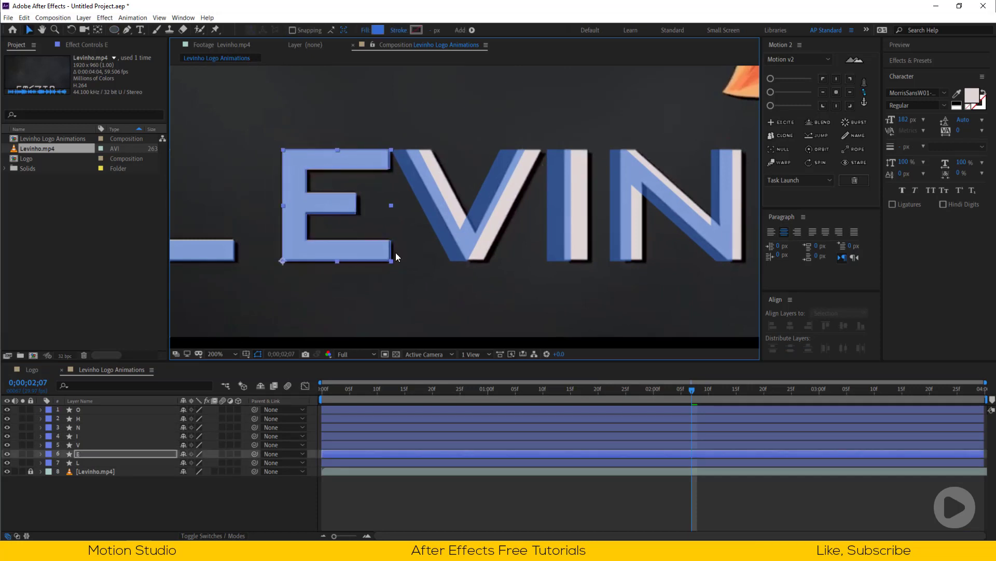
left_click(96, 445)
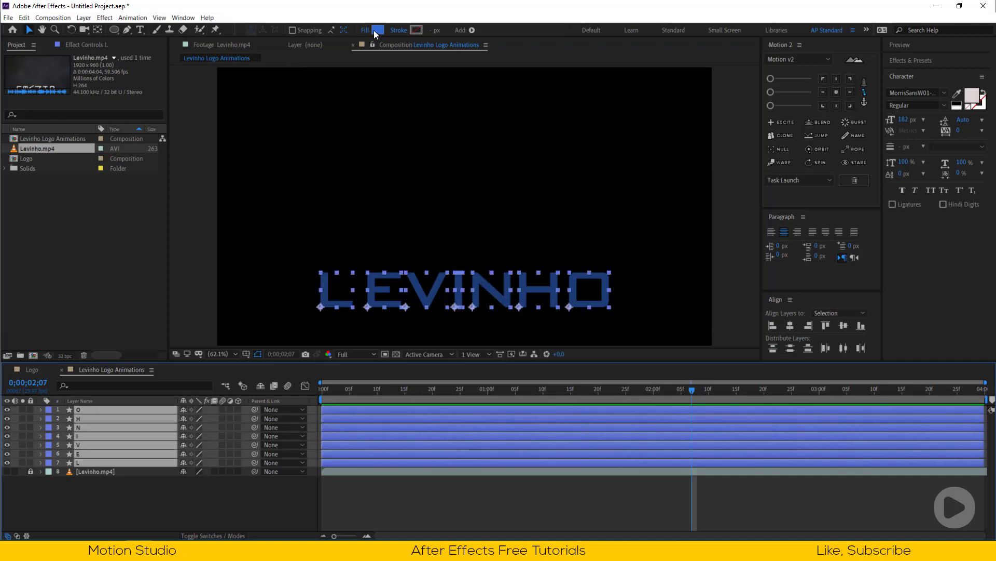
left_click(377, 30)
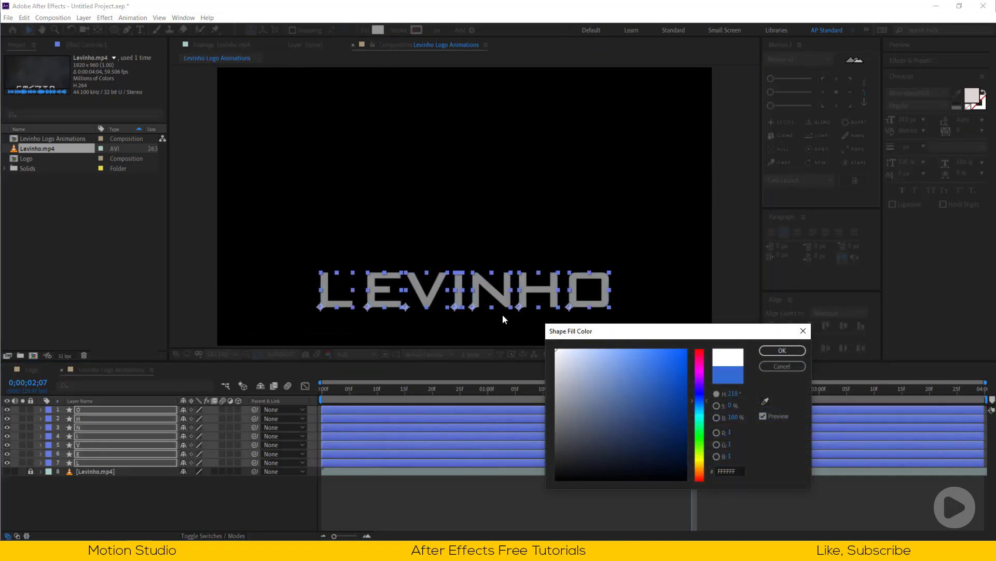
left_click(782, 351)
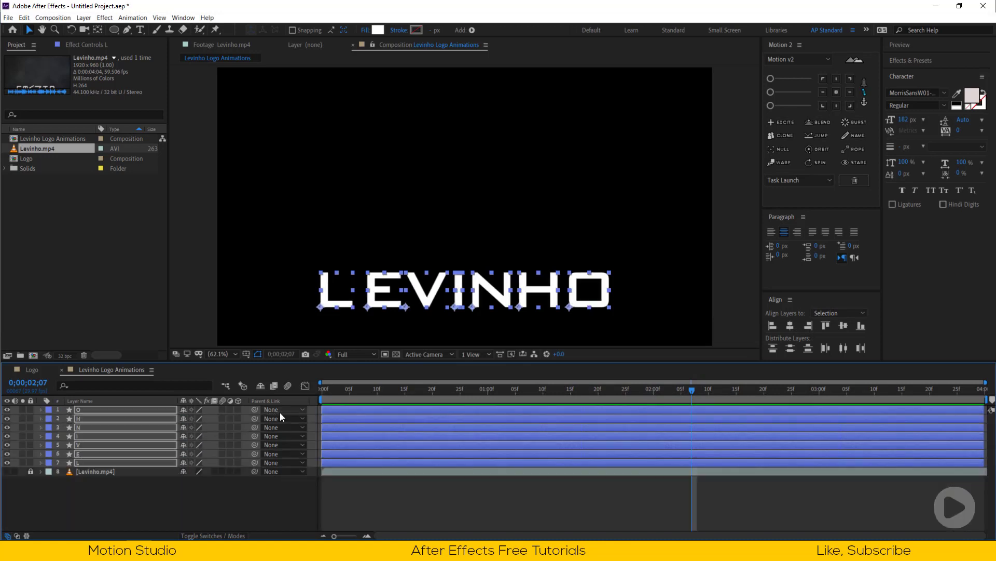
Step: Keyframe L's Rotation from 90° at 0f to 0° around 15f
left_click(86, 470)
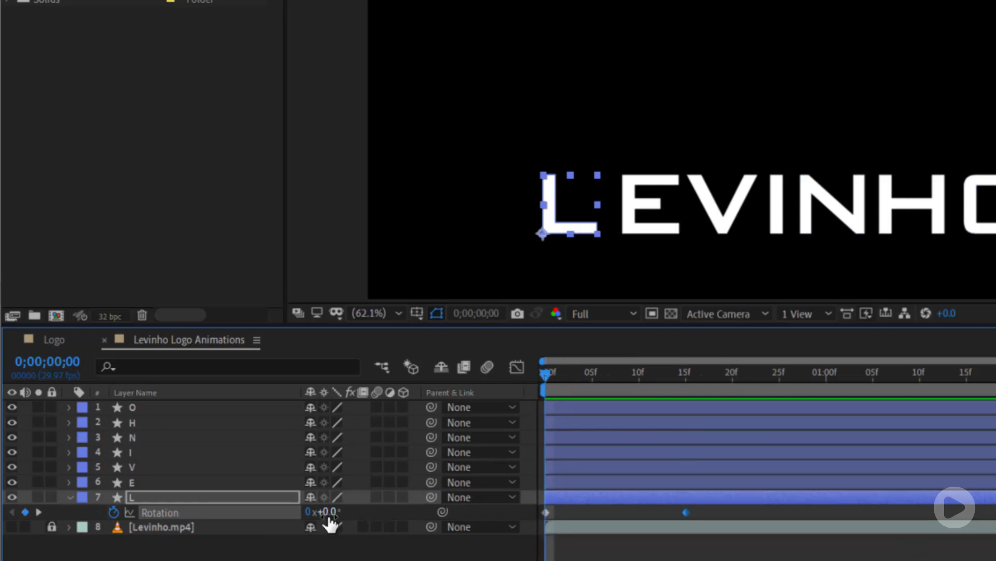
type("90")
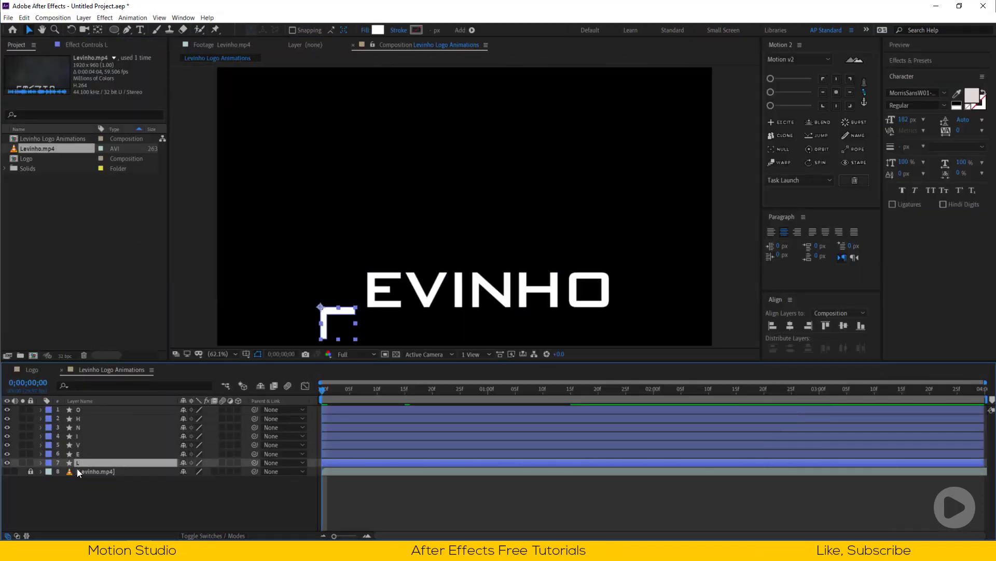
Step: Paste L's rotation keyframes onto the other letters, show Levinho.mp4, and preview
left_click(40, 462)
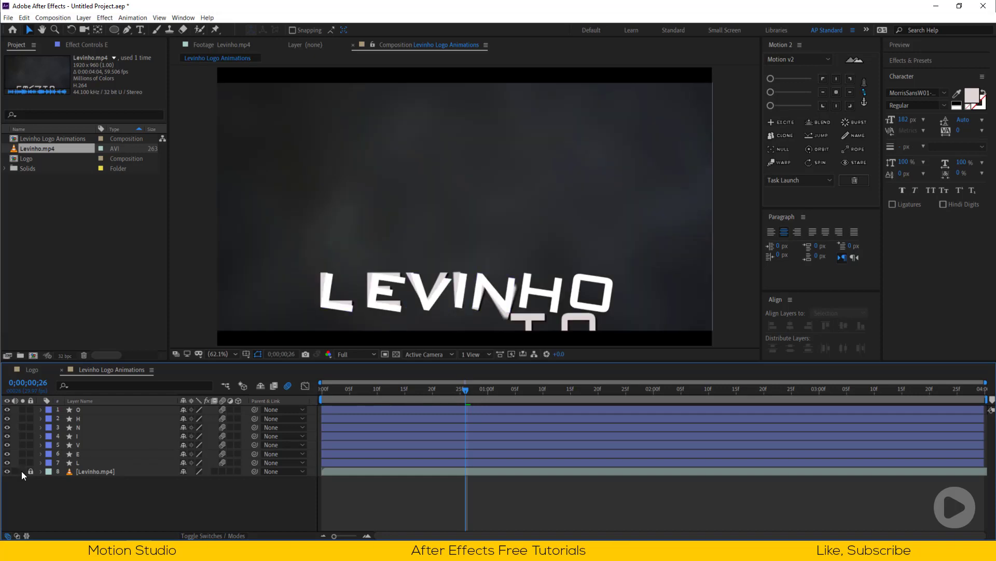
left_click(469, 389)
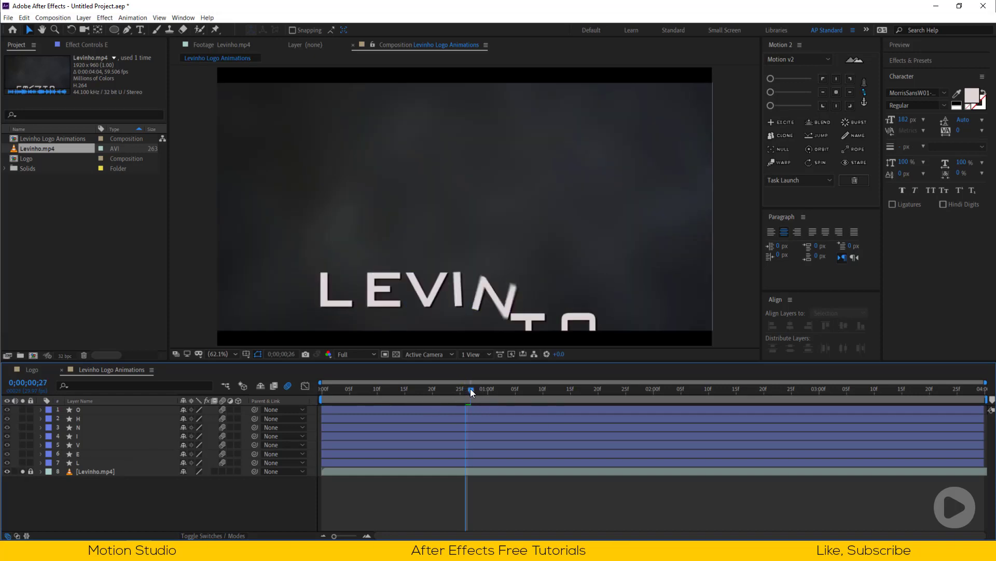
left_click_drag(469, 389, 504, 388)
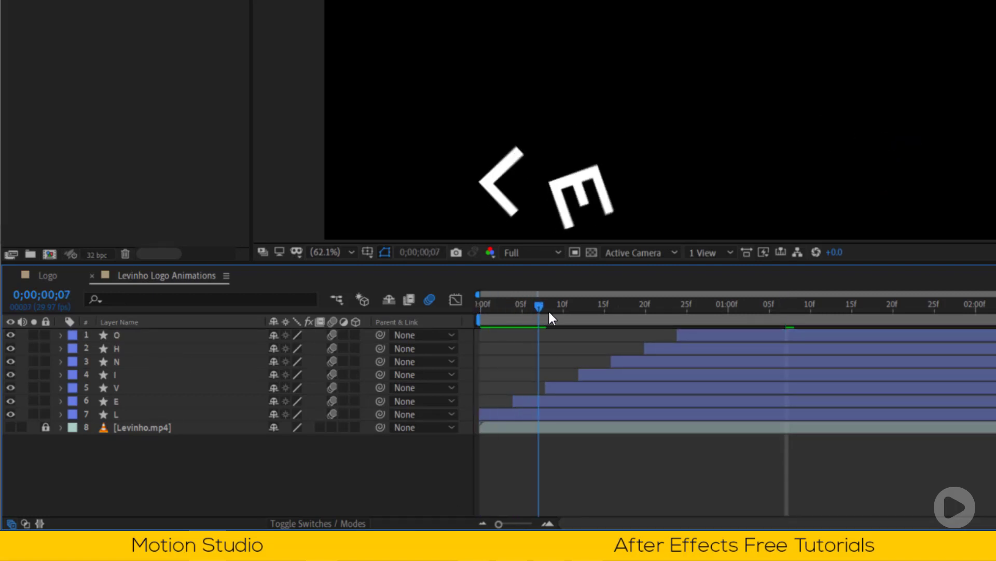
Step: Scrub the timeline to preview the L, E, V, I, N, H, O letters rotating in one after another
left_click_drag(538, 308, 742, 307)
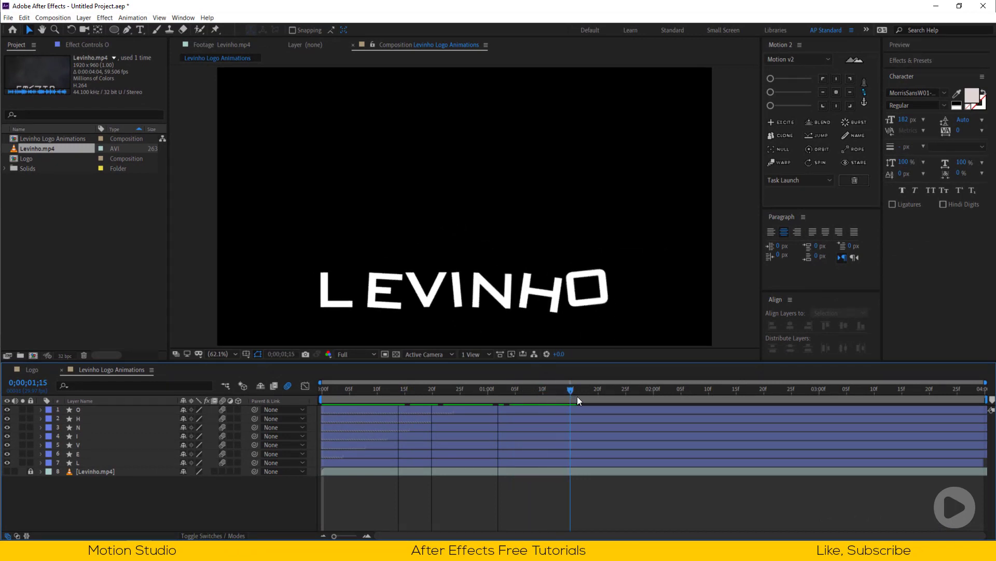
left_click_drag(570, 388, 665, 388)
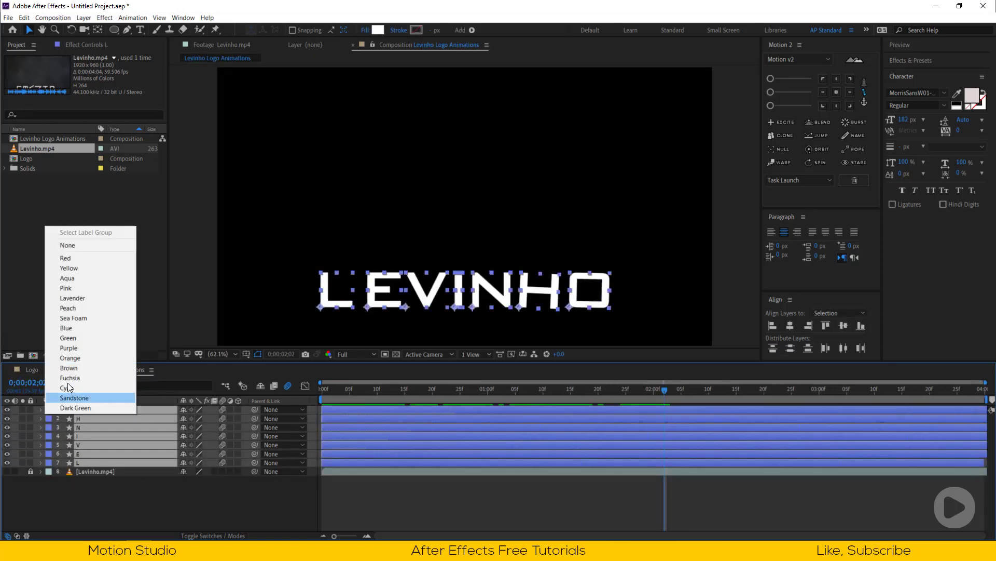
Step: Give the letter layers an orange label, then scrub to where the red dot appears
left_click(74, 397)
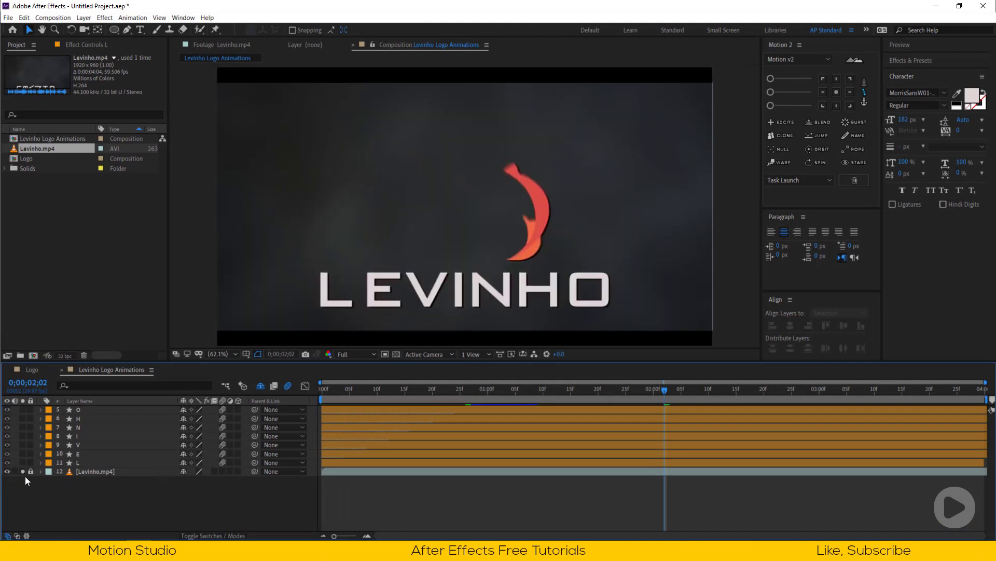
left_click_drag(666, 388, 483, 389)
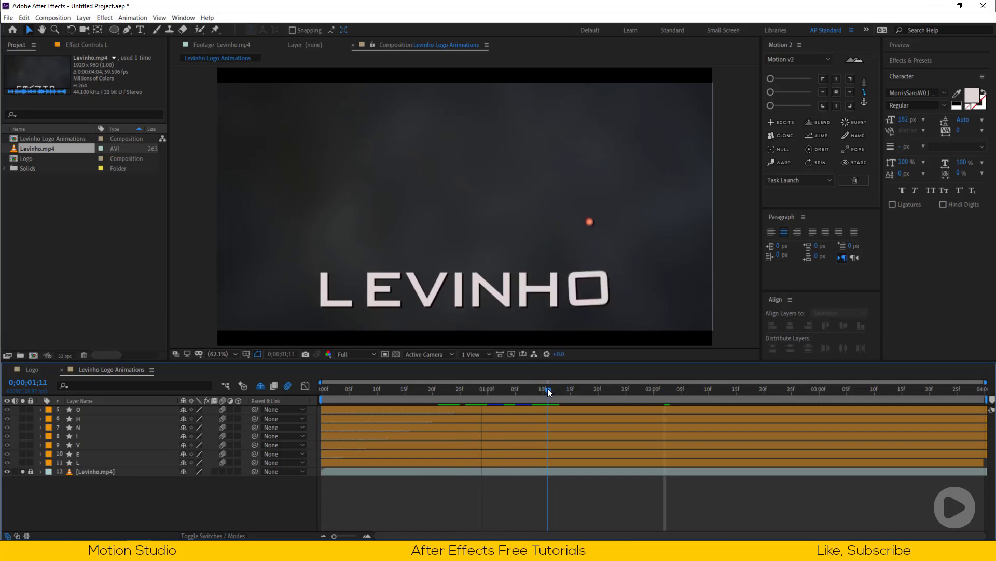
left_click(539, 388)
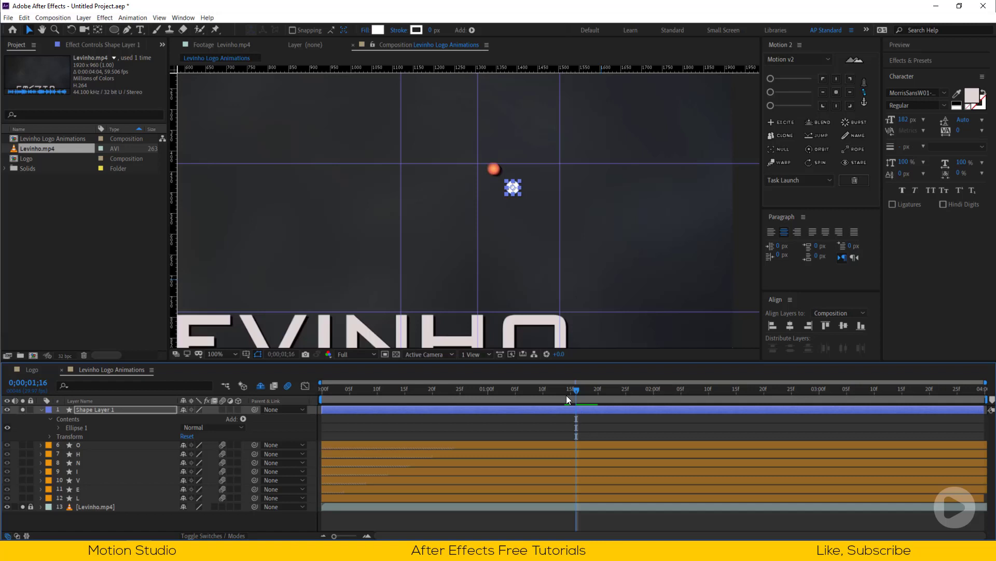
Step: Keyframe the white dot starting on the baseline at the right guide and landing on the left
left_click(531, 388)
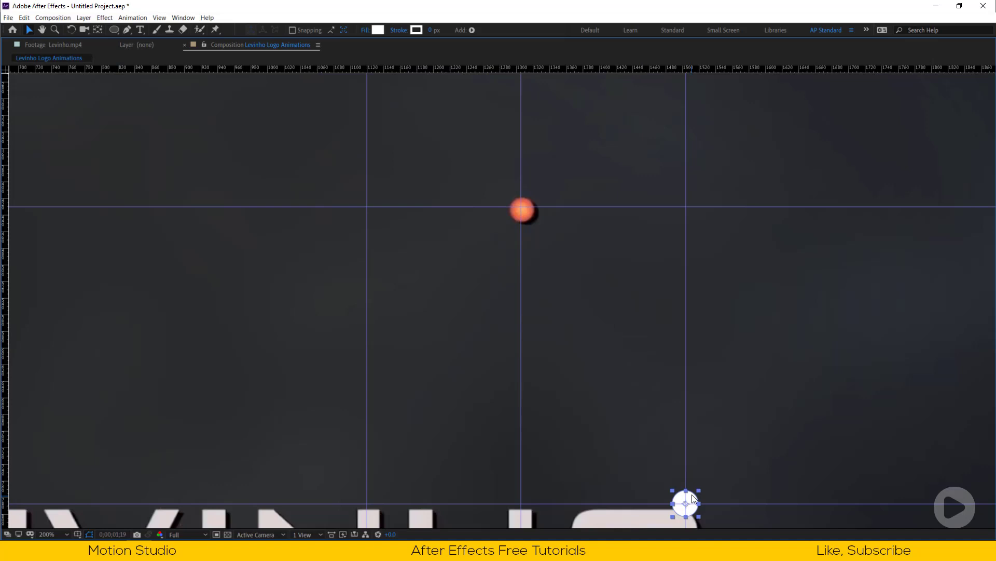
left_click_drag(685, 503, 526, 219)
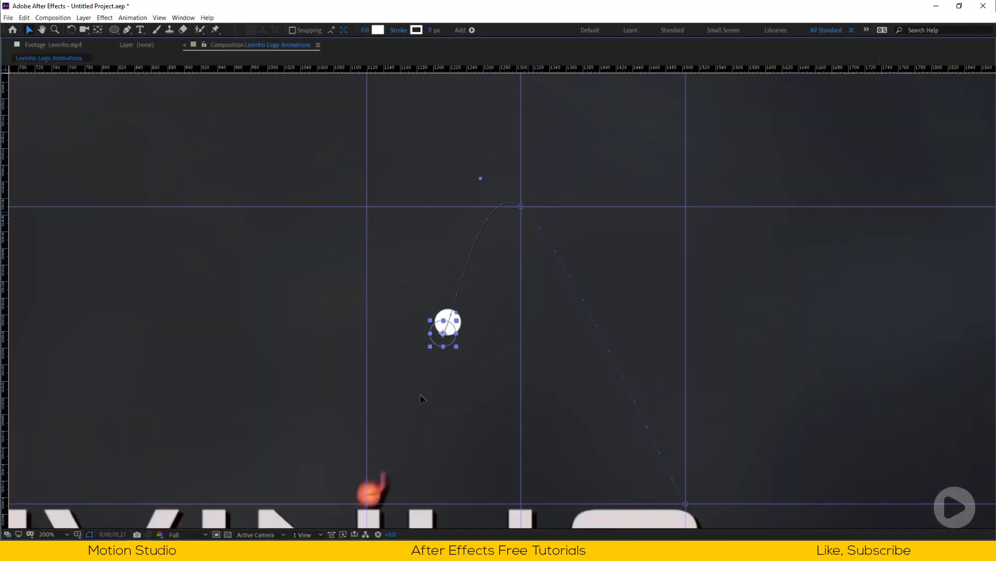
left_click_drag(445, 329, 366, 496)
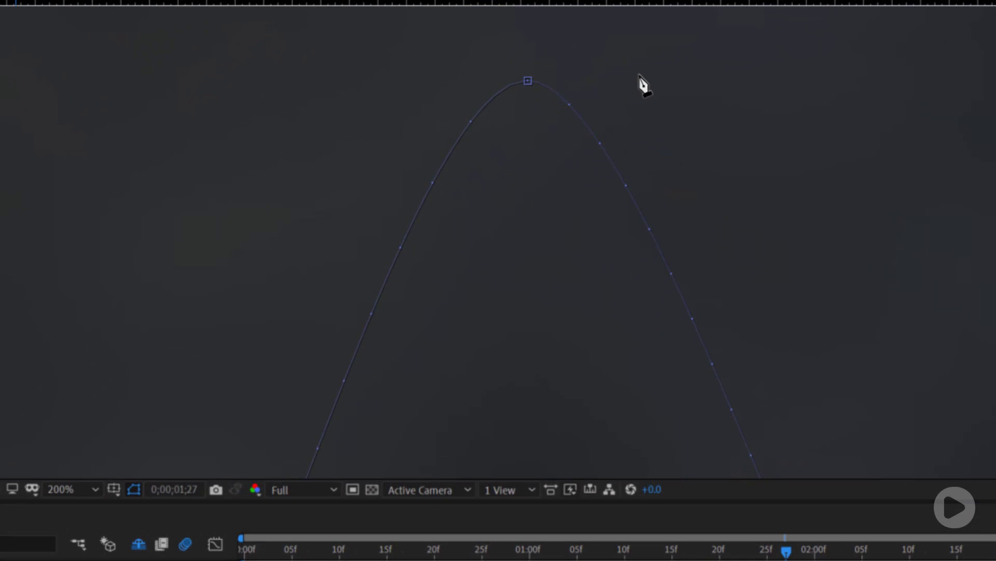
Step: Convert the motion path's peak vertex and drag out Bezier handles for a rounded top
left_click(527, 81)
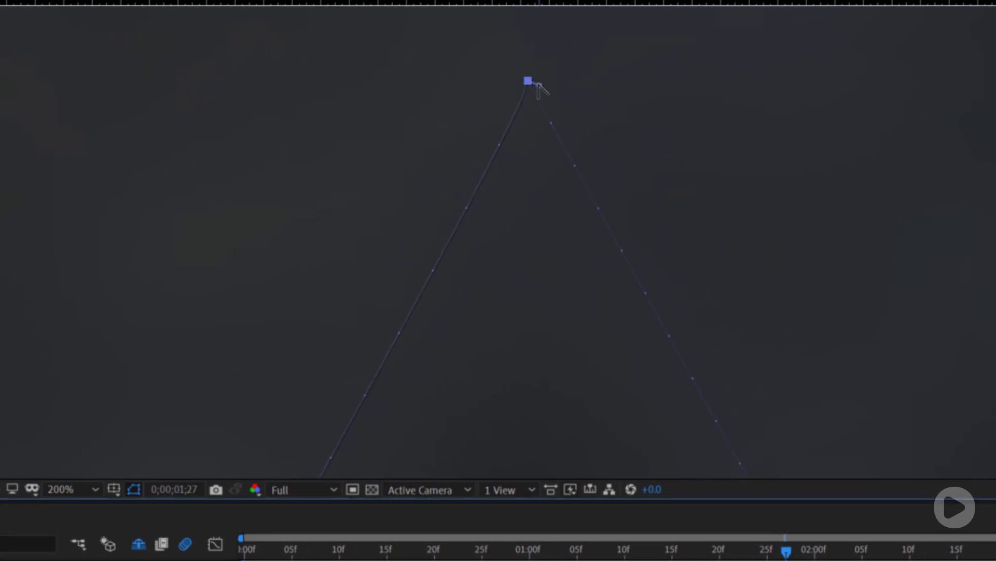
left_click_drag(527, 80, 564, 79)
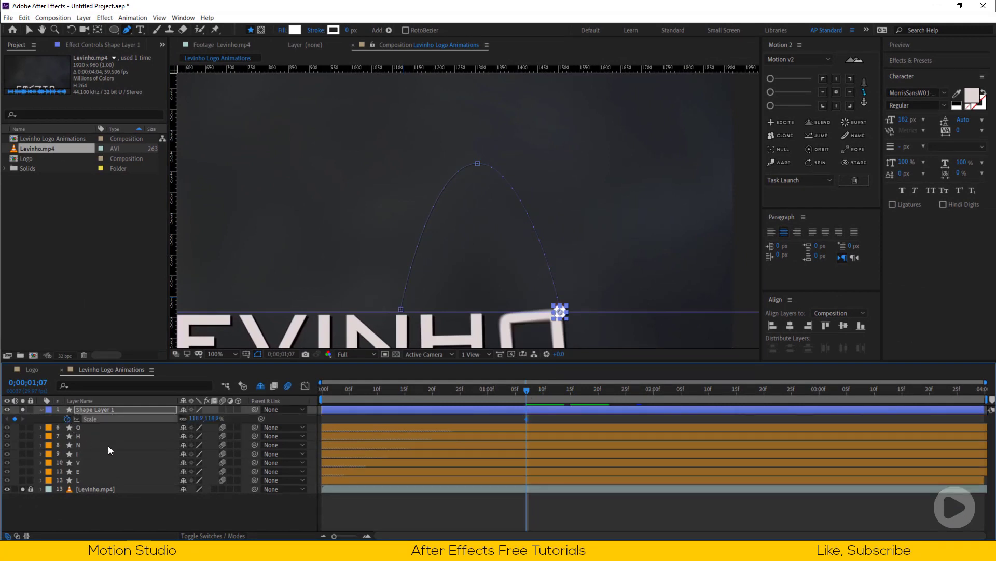
Step: Lengthen the Position easing influence around the arc's peak keyframe, then preview the dot
left_click(471, 388)
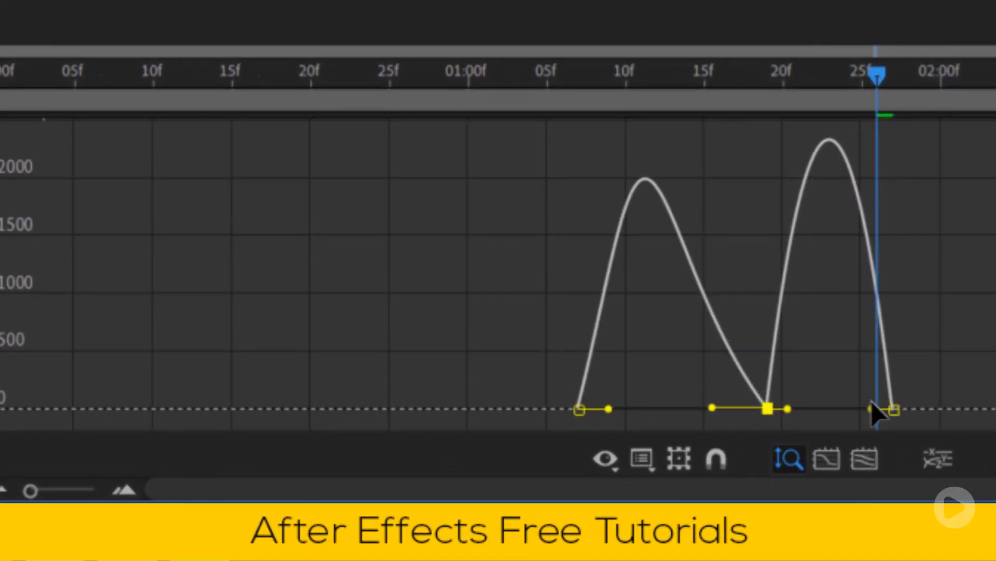
left_click_drag(769, 408, 797, 408)
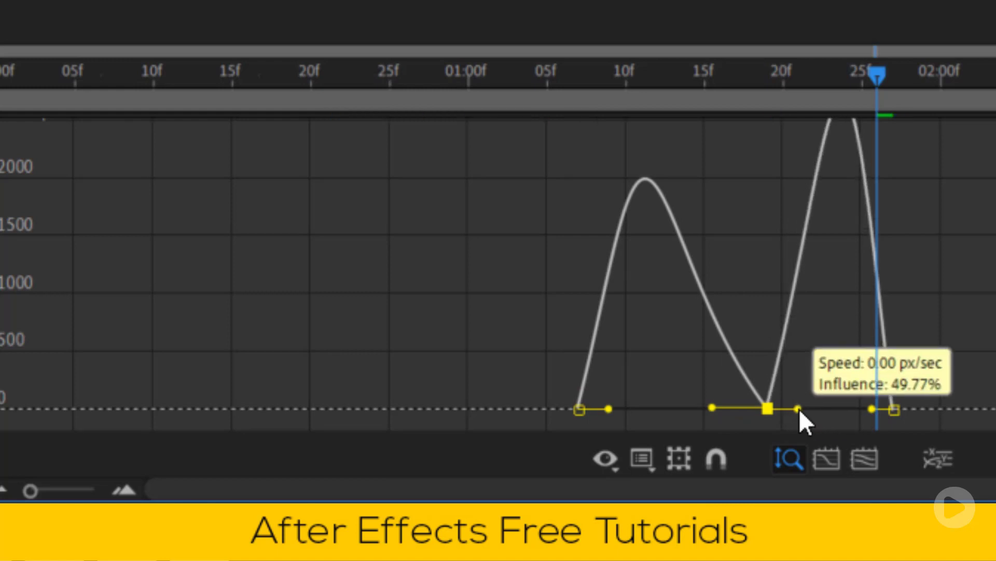
left_click_drag(797, 408, 832, 407)
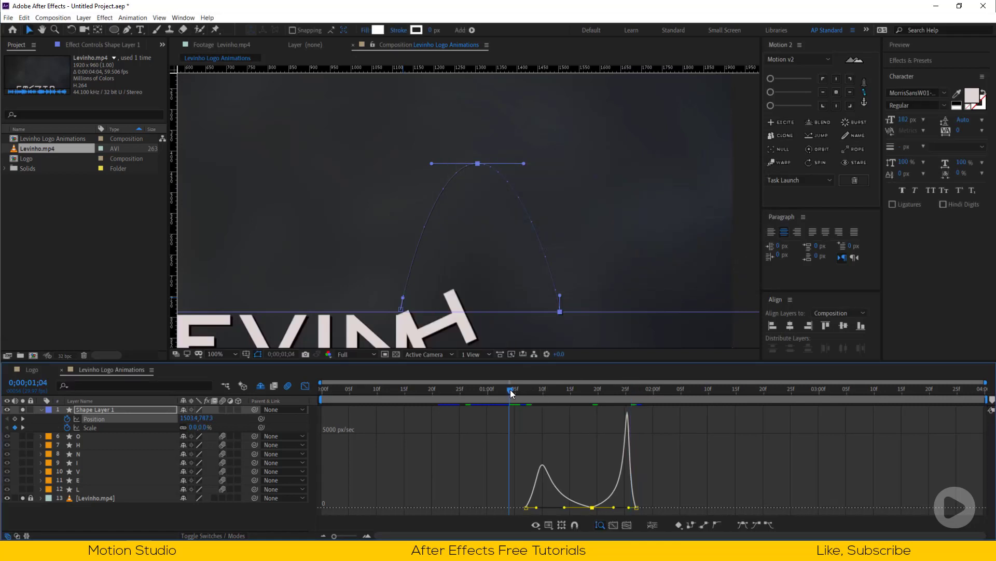
left_click_drag(512, 391, 582, 391)
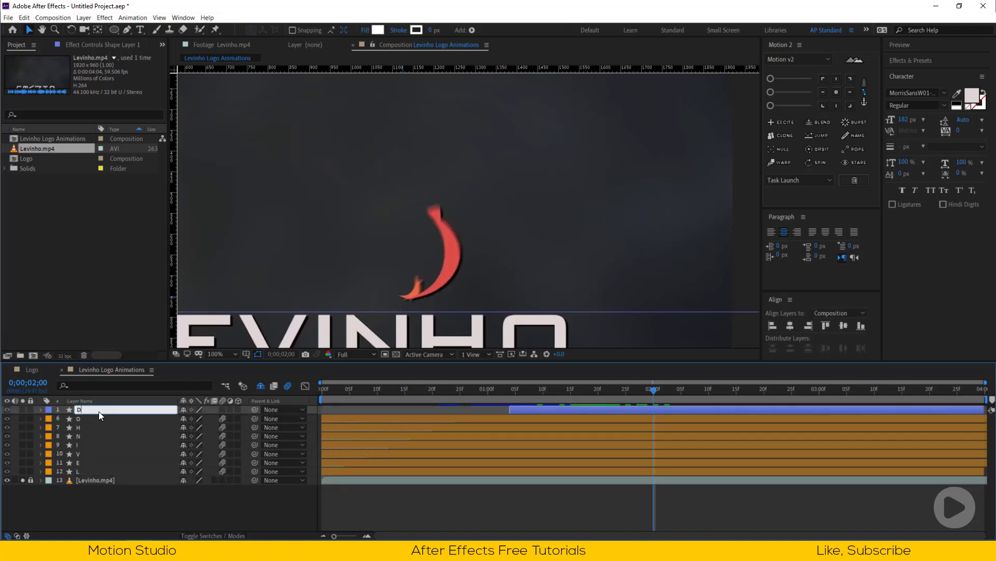
Step: Rename Shape Layer 1 to 'Dot'
type("Dot")
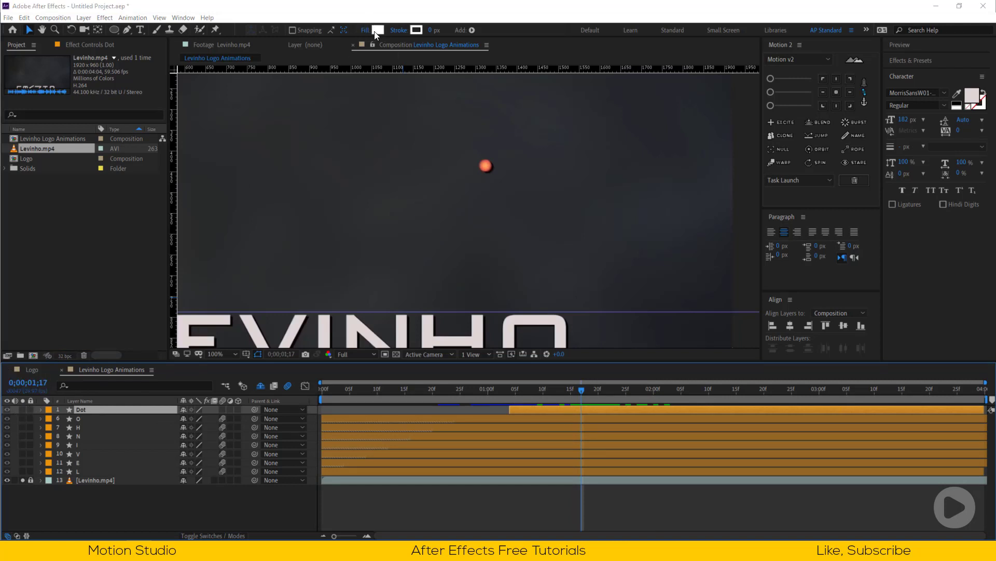
Step: Sample the dot's orange-red into the shape Fill colour with the eyedropper
left_click(377, 30)
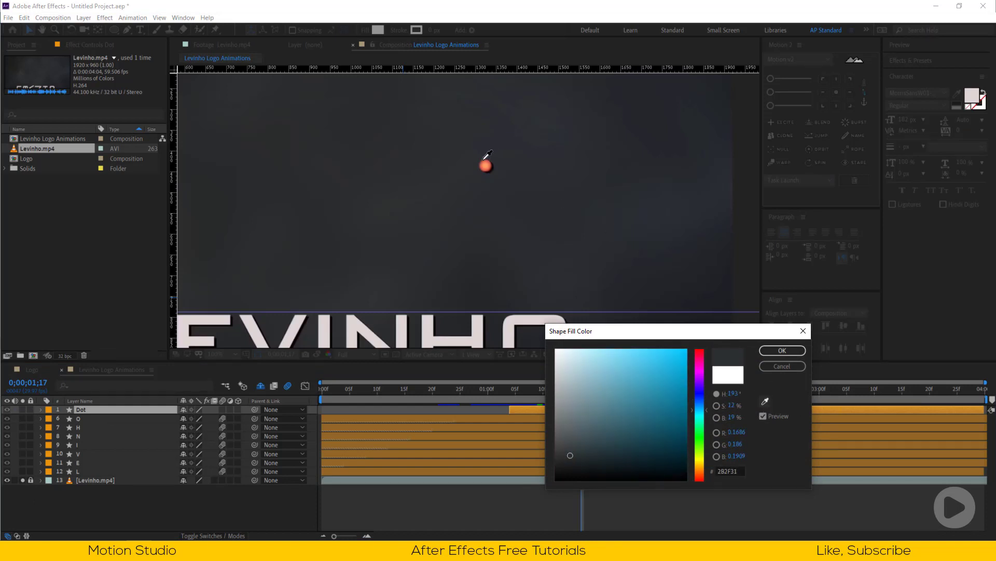
left_click(781, 350)
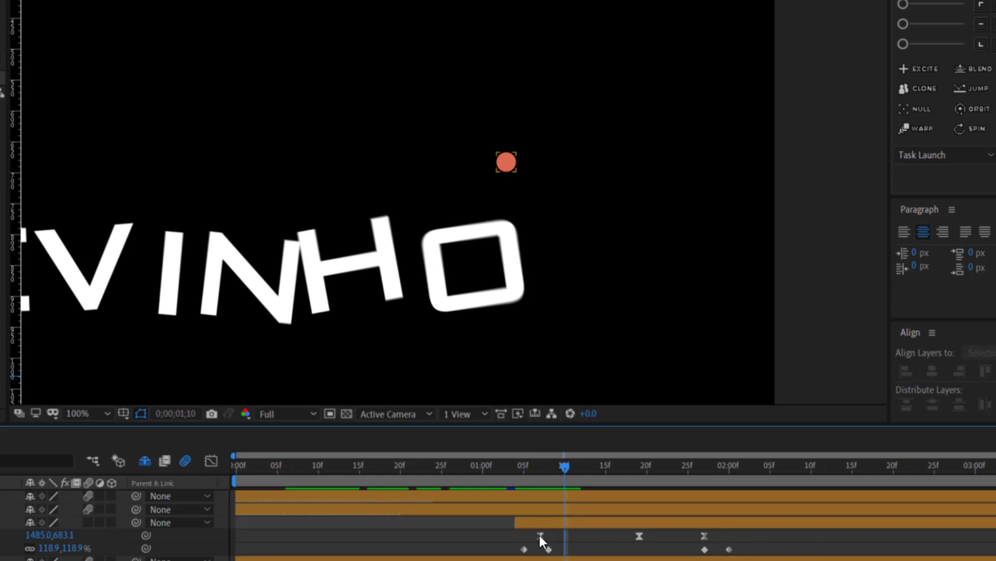
Step: Drag one of the Dot layer's keyframes slightly earlier in the timeline
left_click_drag(541, 535, 532, 536)
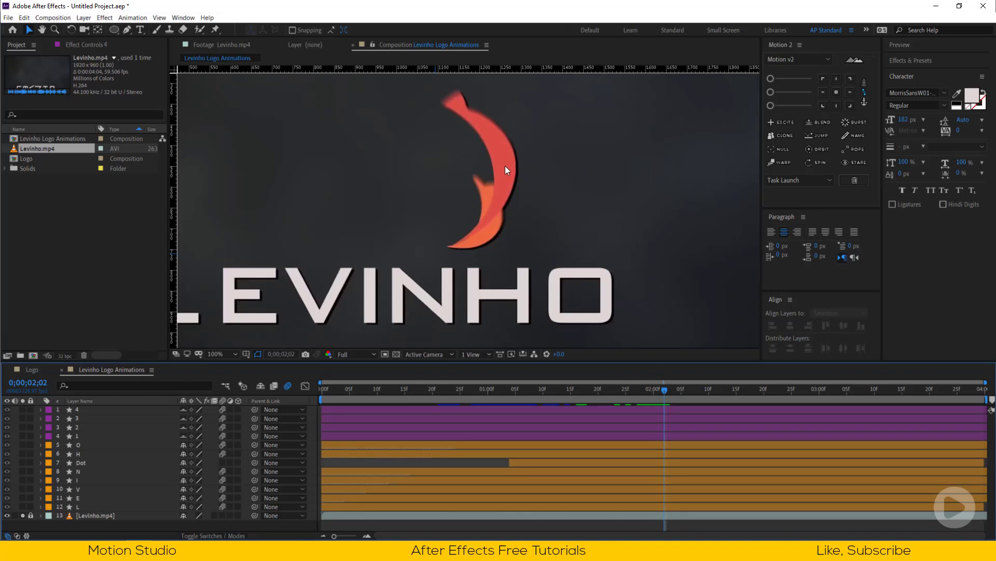
left_click(653, 388)
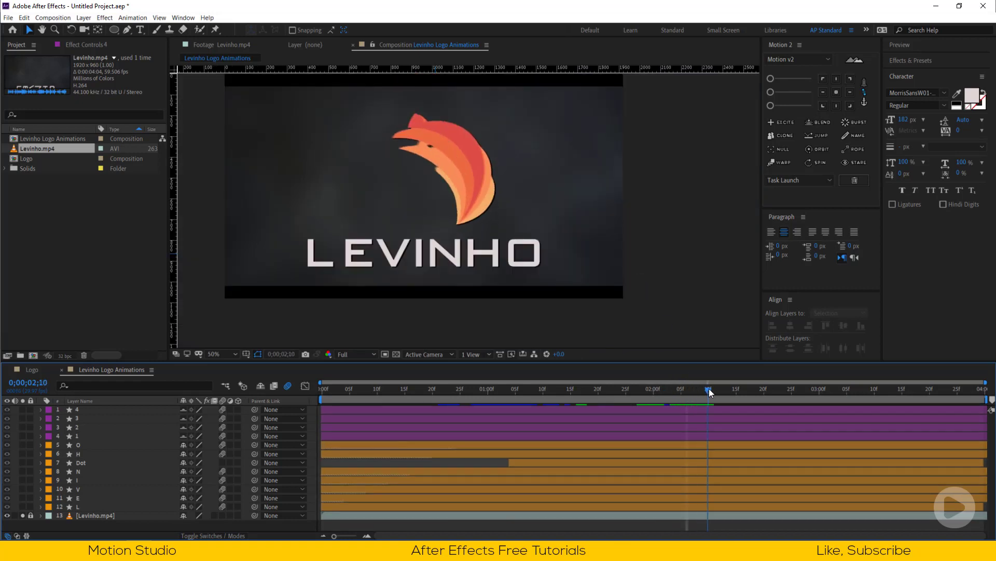
left_click_drag(708, 392, 744, 392)
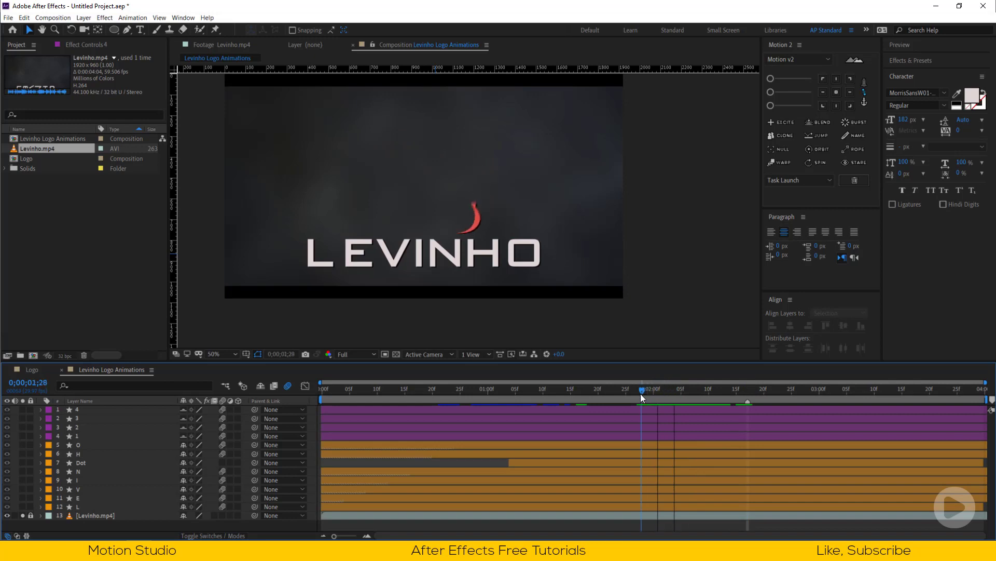
left_click_drag(643, 394, 637, 394)
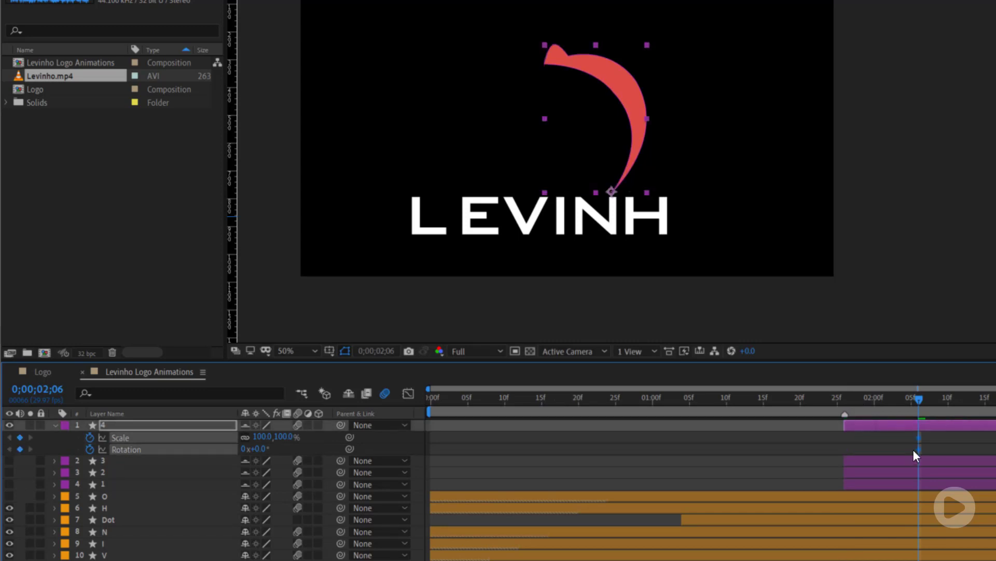
Step: Scrub layer 4's grow-in from 0% and 85° to 100% and 0°, checking the fully grown frame
left_click_drag(918, 400, 842, 401)
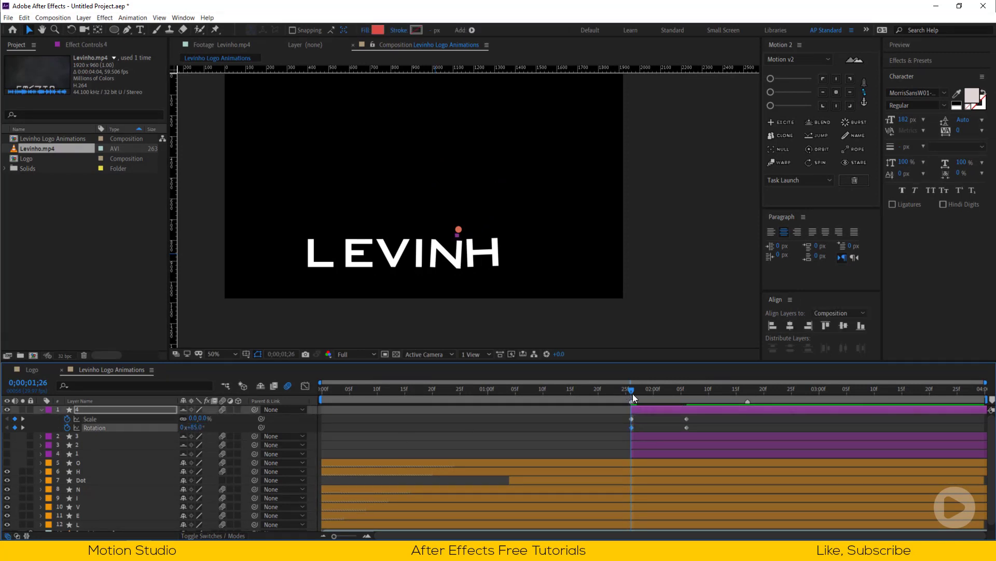
left_click(686, 389)
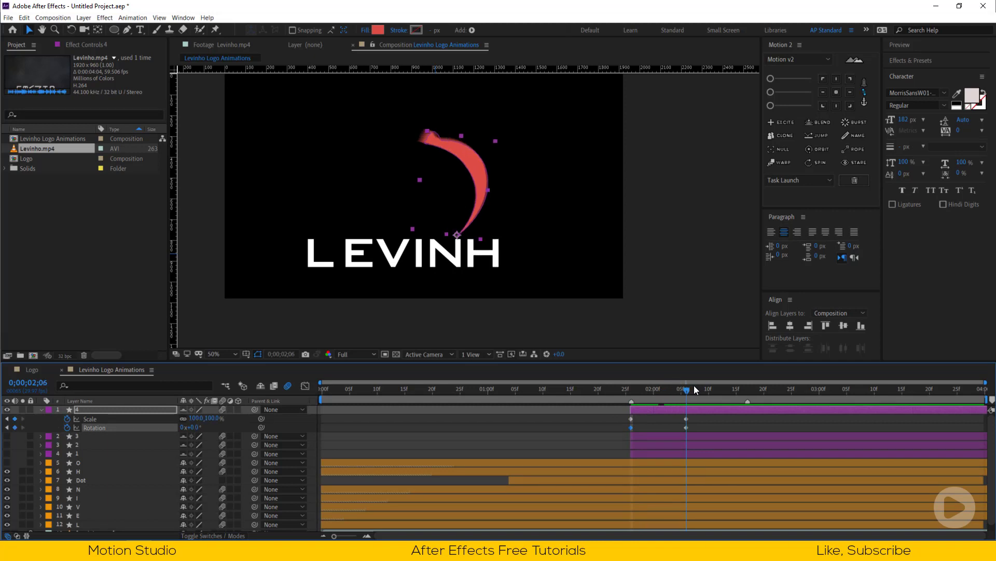
left_click(696, 388)
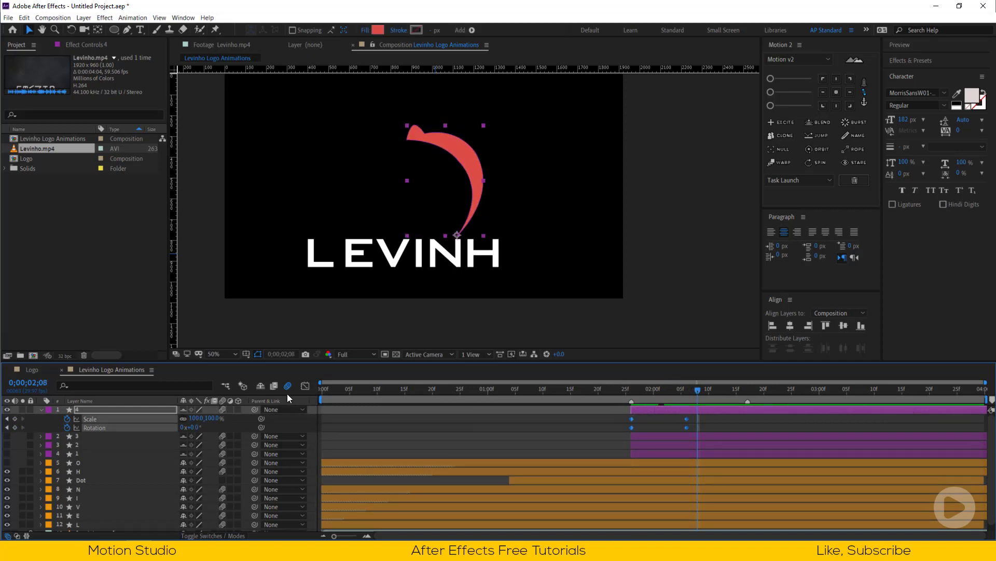
mouse_move(255, 409)
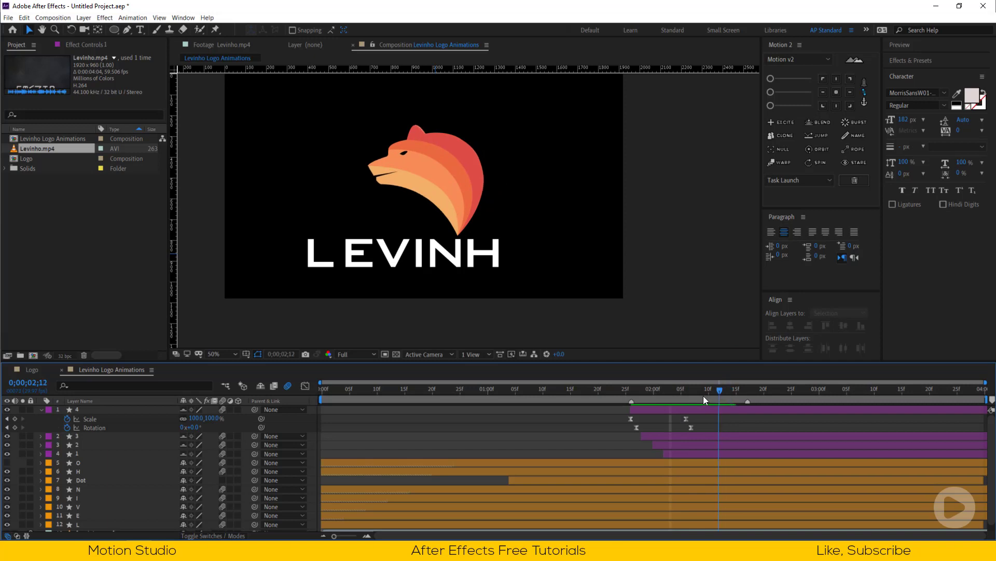
Step: Scrub to preview the four bear-head pieces growing in one after another
left_click_drag(717, 399, 615, 399)
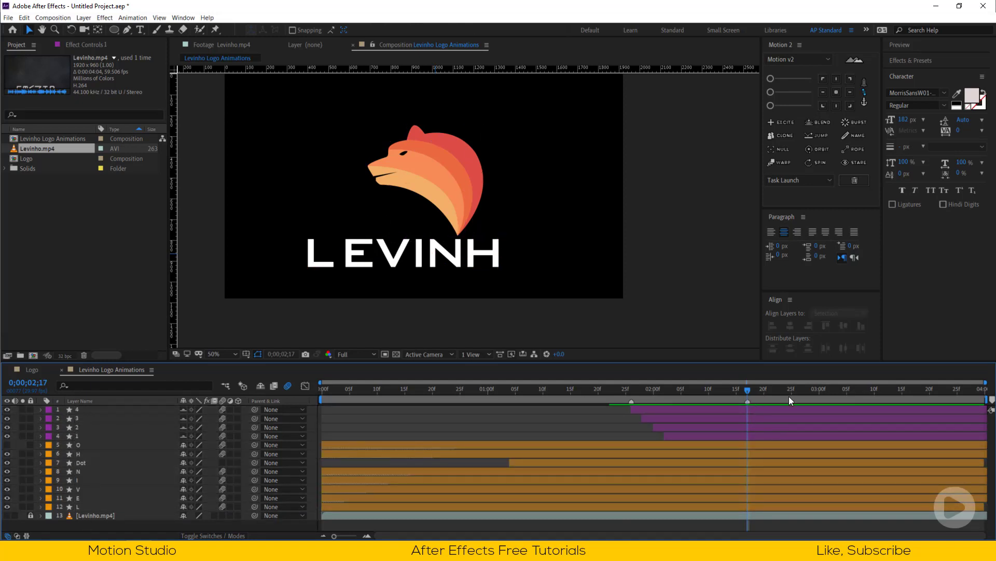
mouse_move(824, 396)
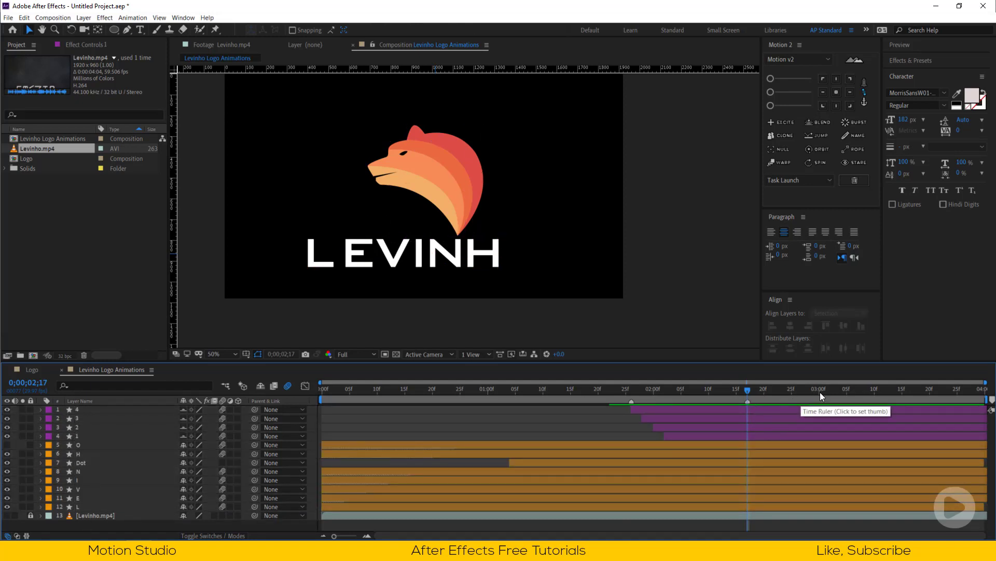
left_click(320, 388)
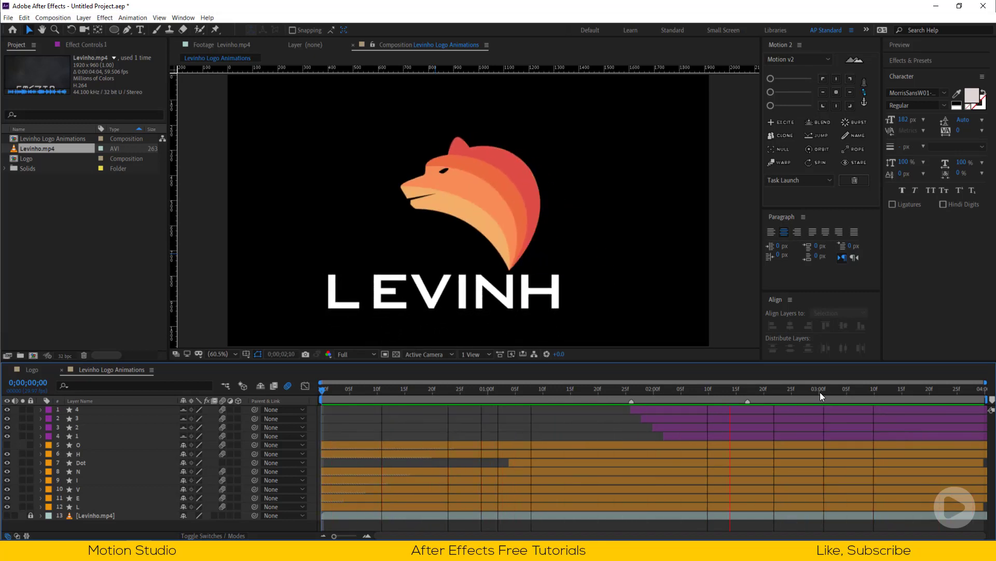
left_click(454, 388)
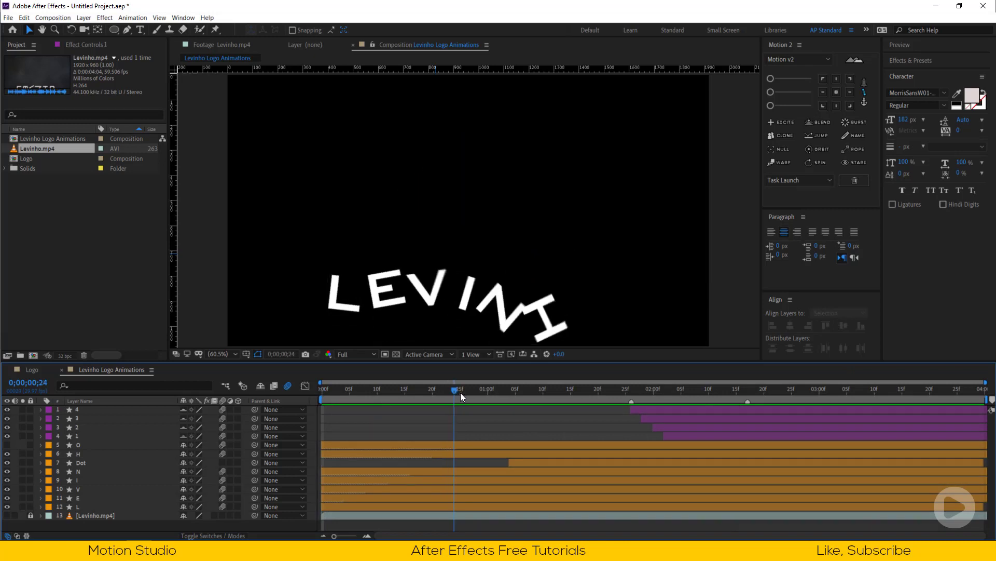
left_click_drag(453, 388, 519, 388)
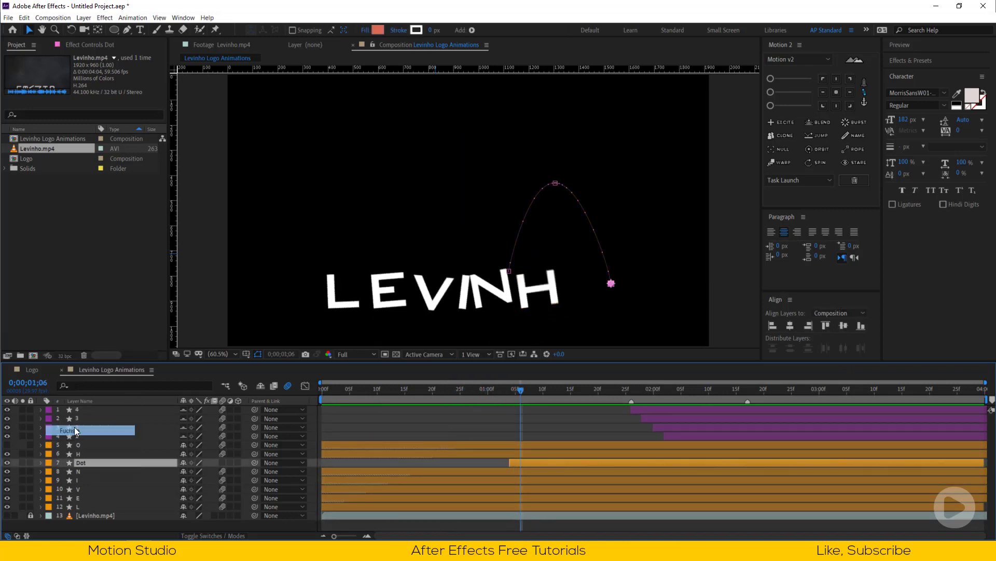
Step: Key the Dot layer's scale from 0% to about 119% at arc start, back to 0% after landing, and preview
left_click(546, 388)
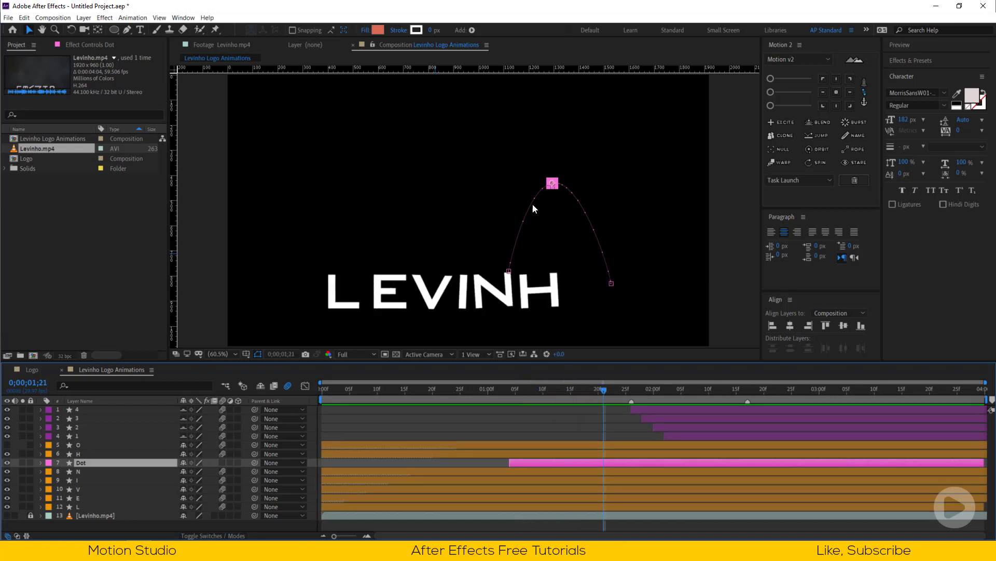
left_click(41, 462)
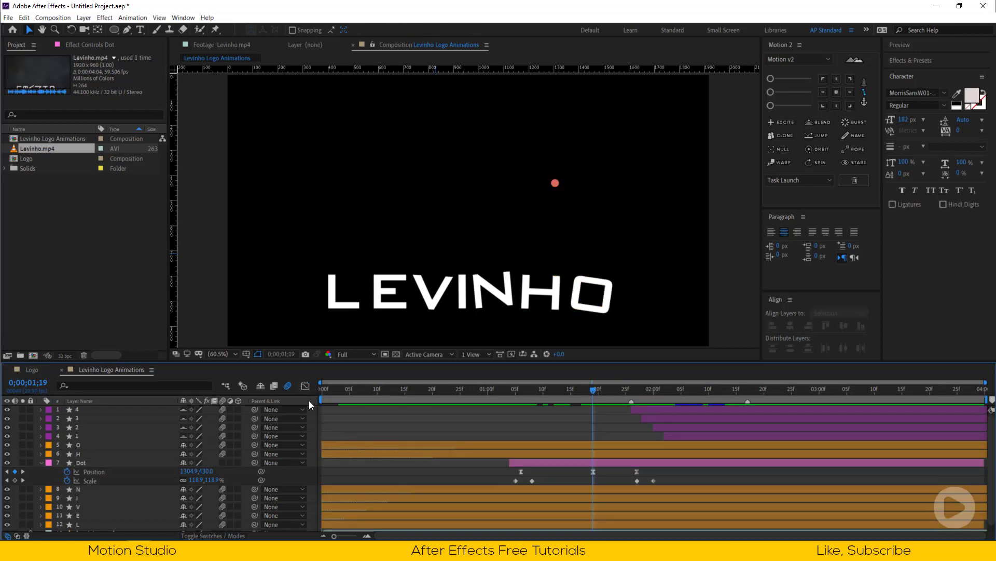
left_click(323, 388)
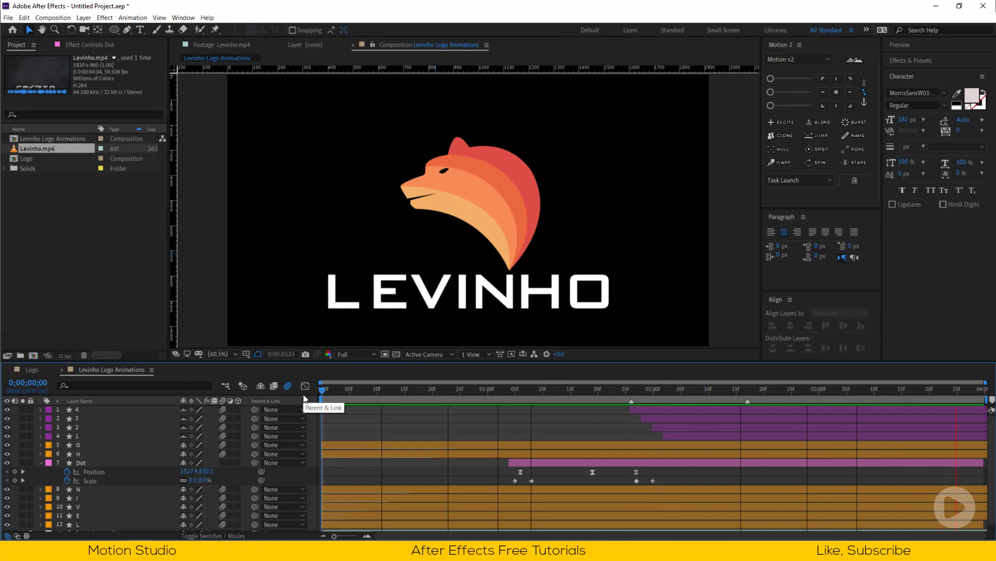
left_click(620, 388)
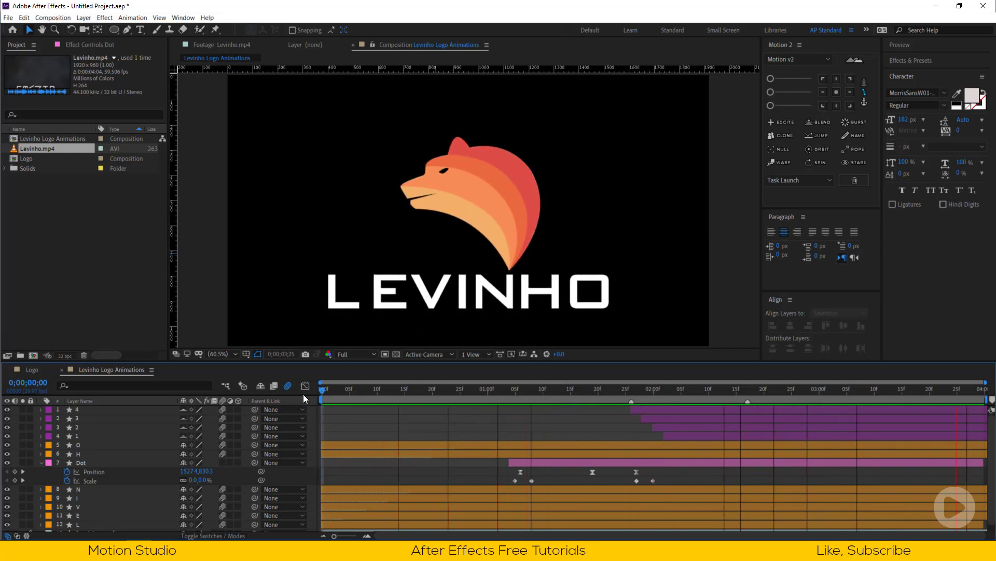
left_click(640, 388)
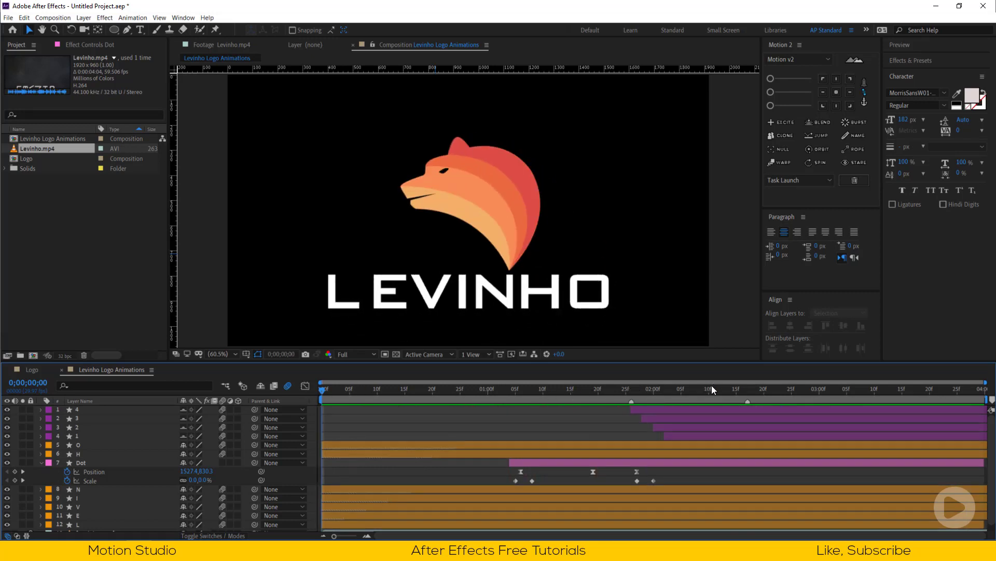
left_click(719, 388)
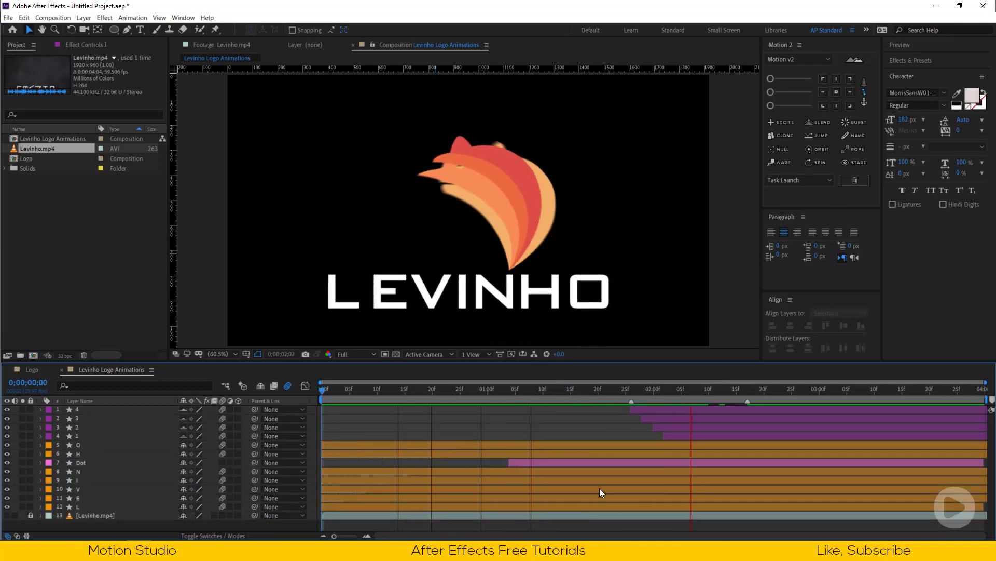
Step: Stop the preview and pick red with the eyedropper for the background solid
left_click(791, 404)
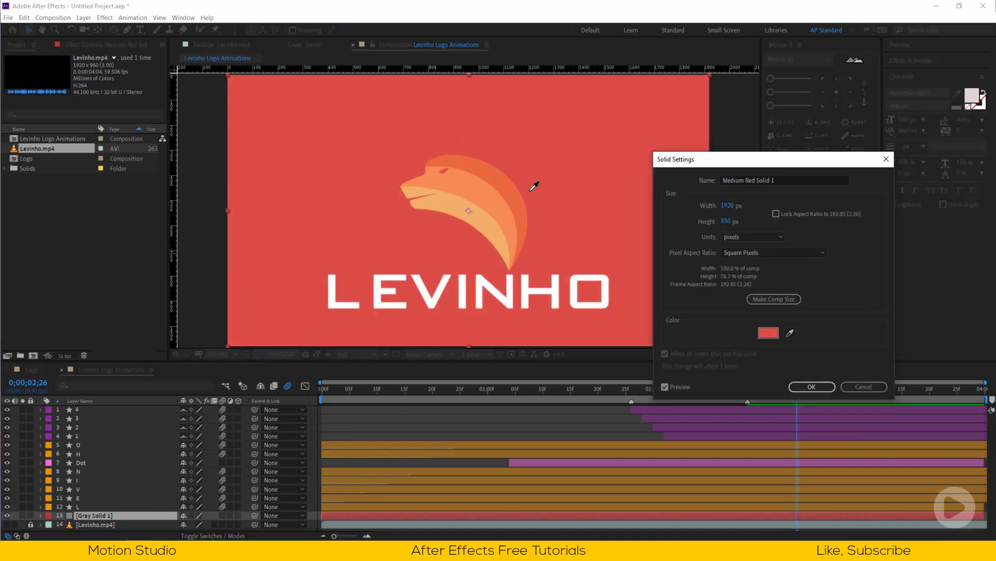
left_click(812, 386)
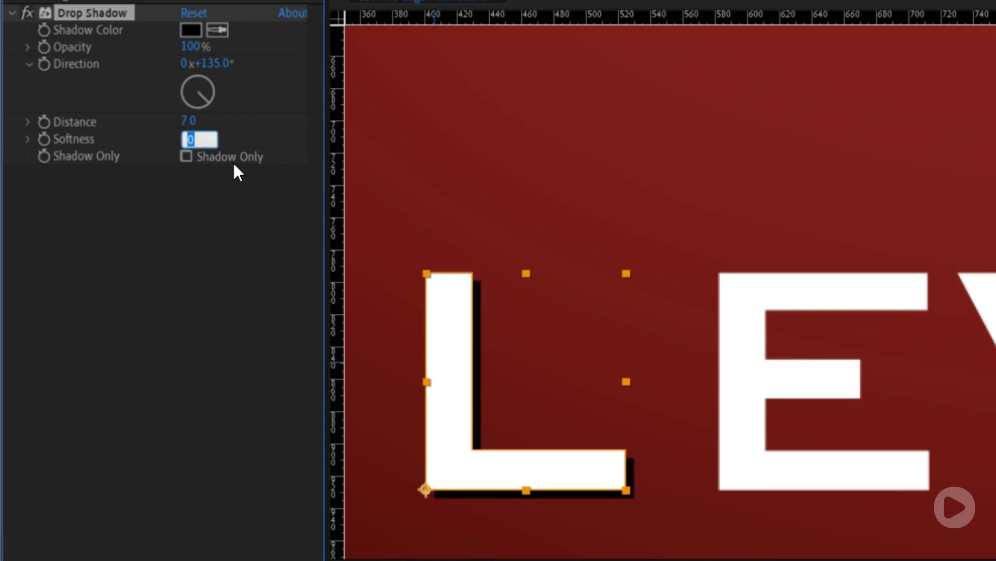
Step: Set the letters' drop shadow softness to 2
type("2")
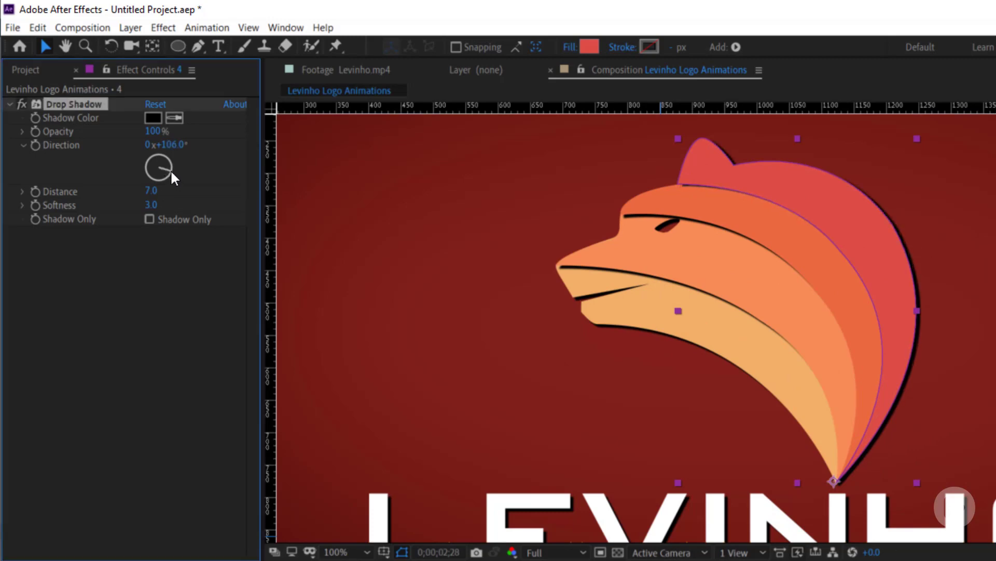
Step: Rotate a bear-head piece's drop shadow direction to about 90° and change the view zoom
left_click_drag(164, 162, 158, 171)
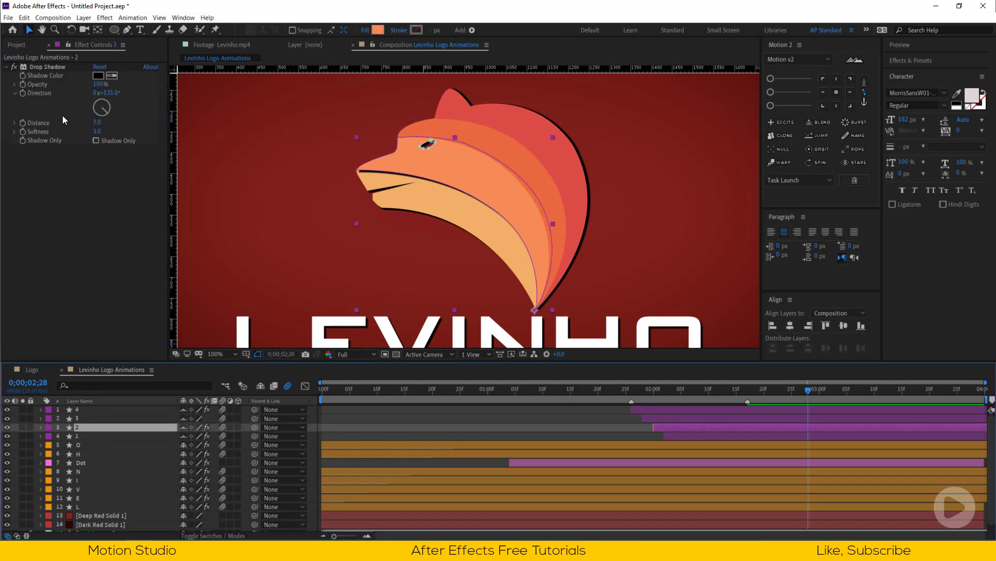
mouse_move(119, 103)
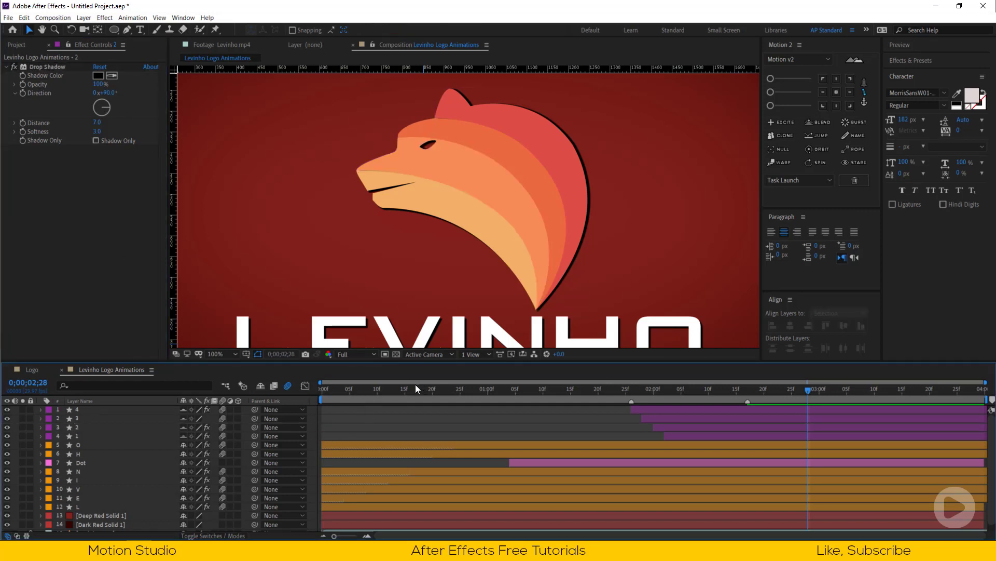
left_click(226, 354)
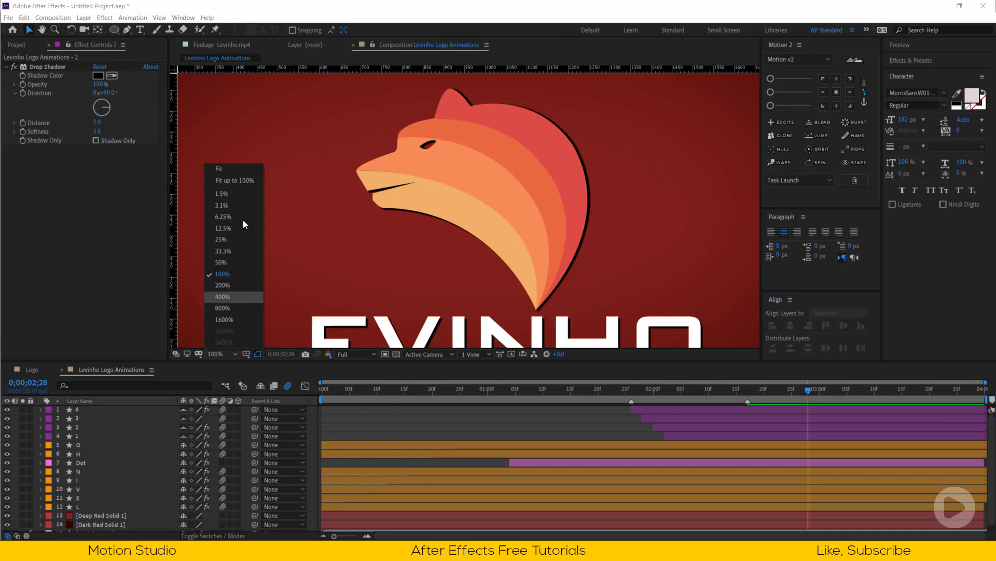